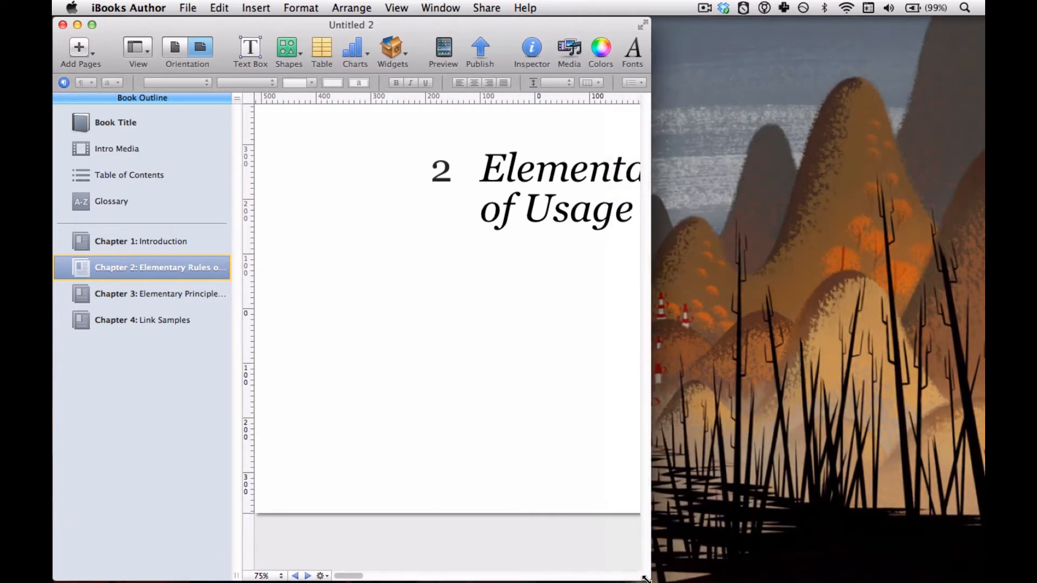
# Show the Styles Drawer from the View menu beside the Chapter 2 page.
pyautogui.click(396, 7)
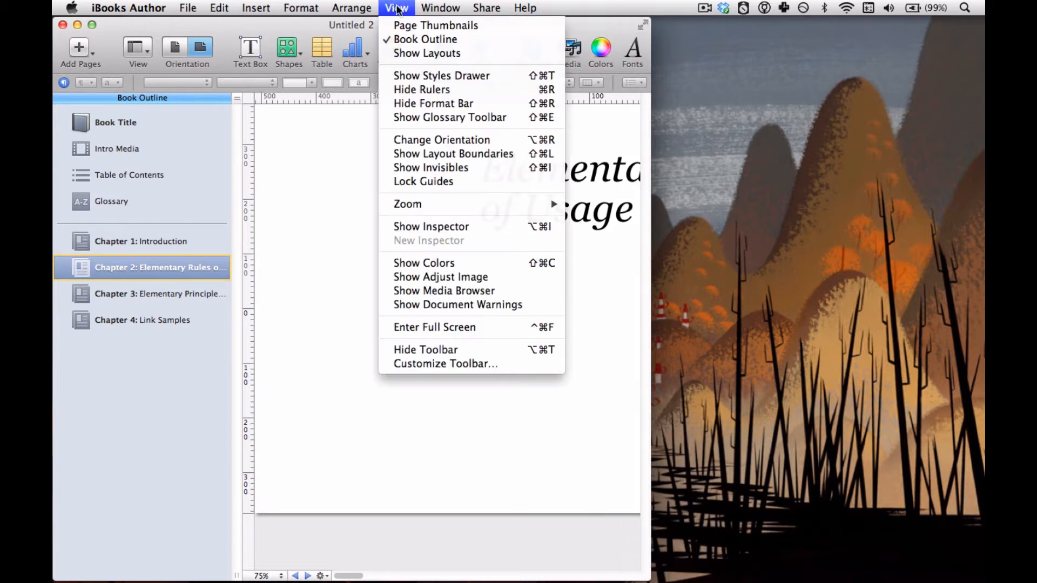
pyautogui.moveTo(441, 76)
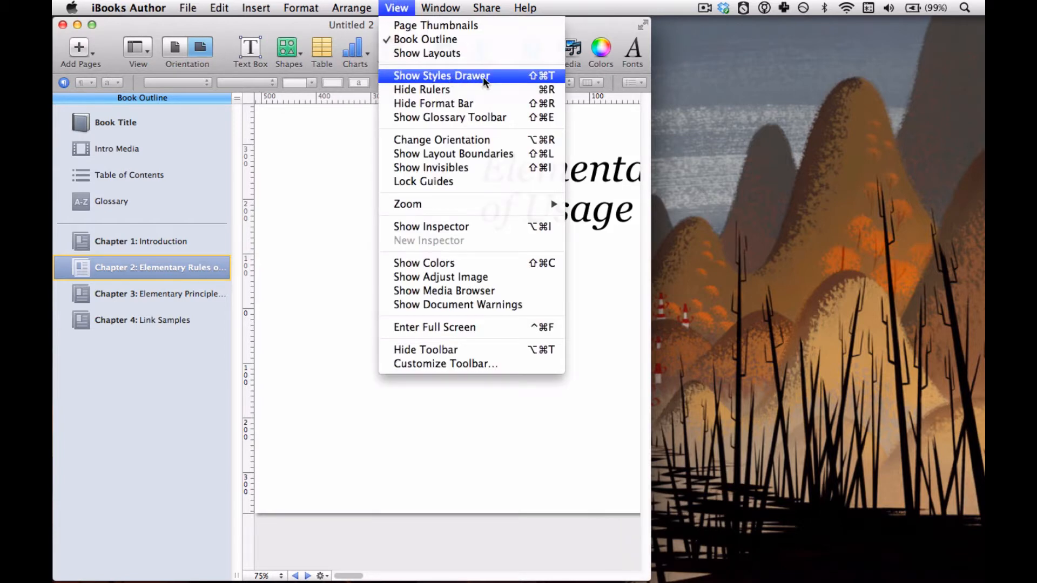
pyautogui.click(441, 76)
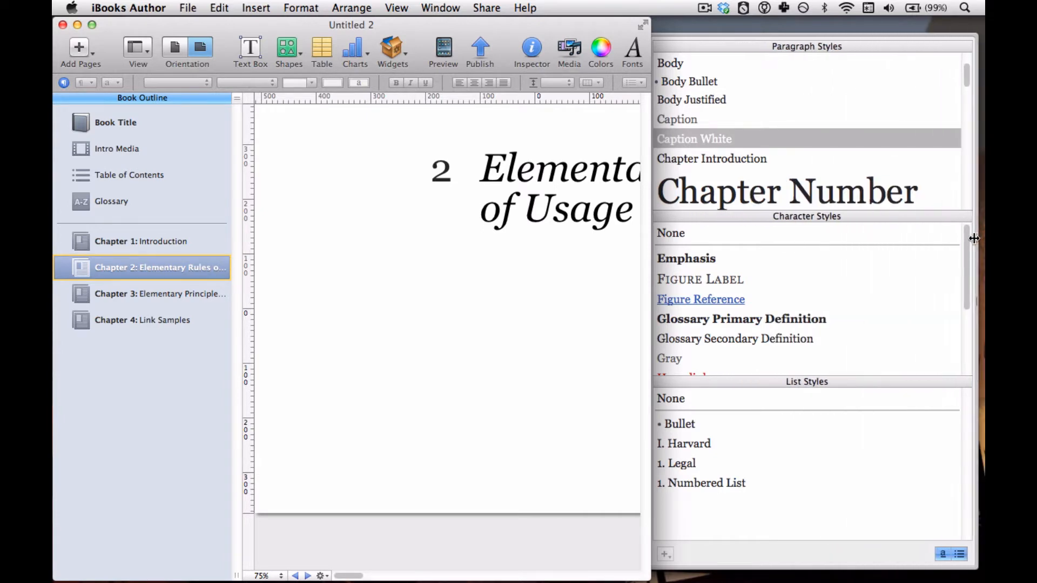
pyautogui.moveTo(780, 139)
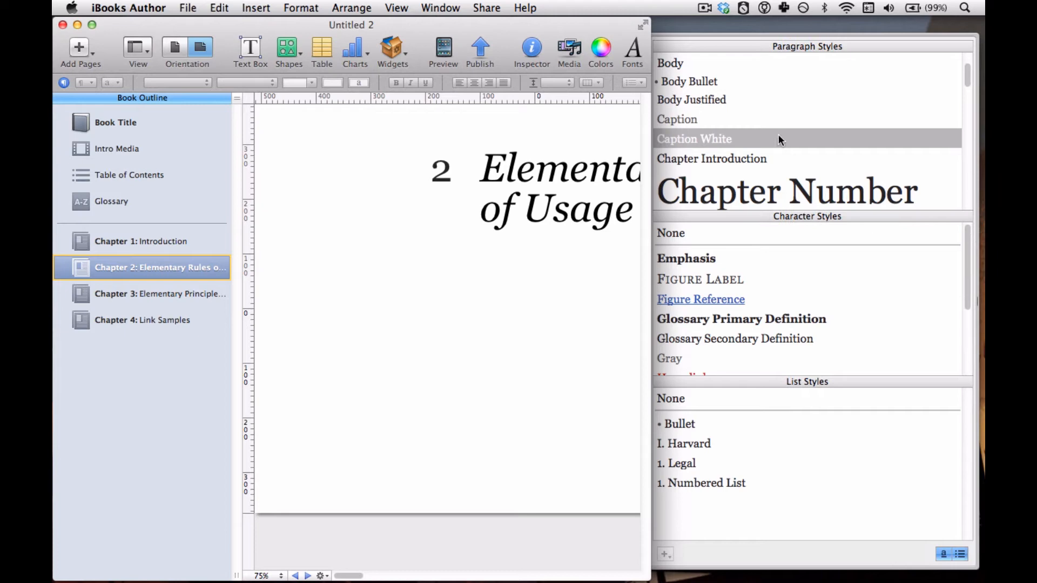
pyautogui.moveTo(816, 220)
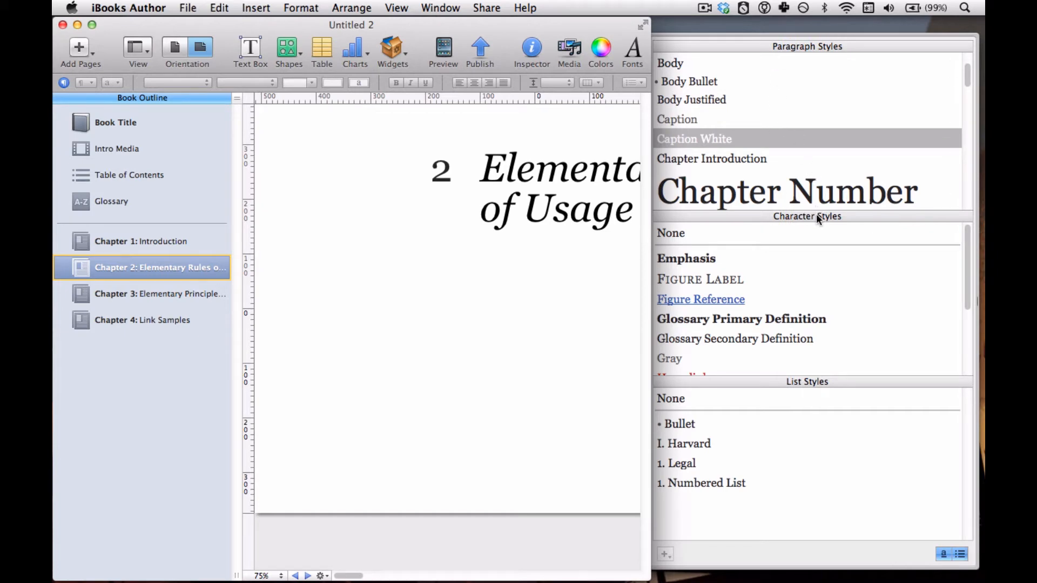
pyautogui.moveTo(807, 318)
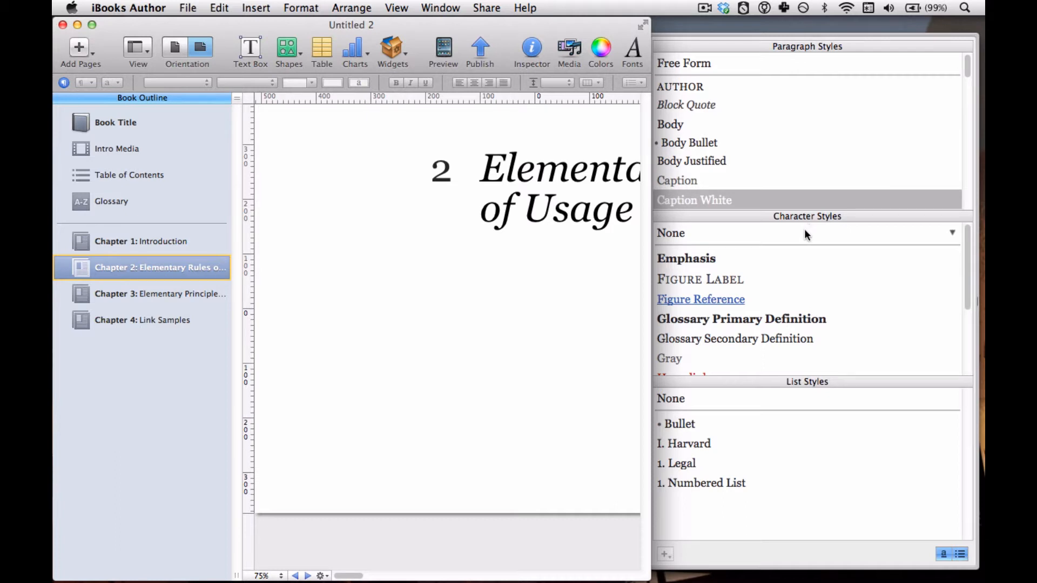
pyautogui.moveTo(807, 220)
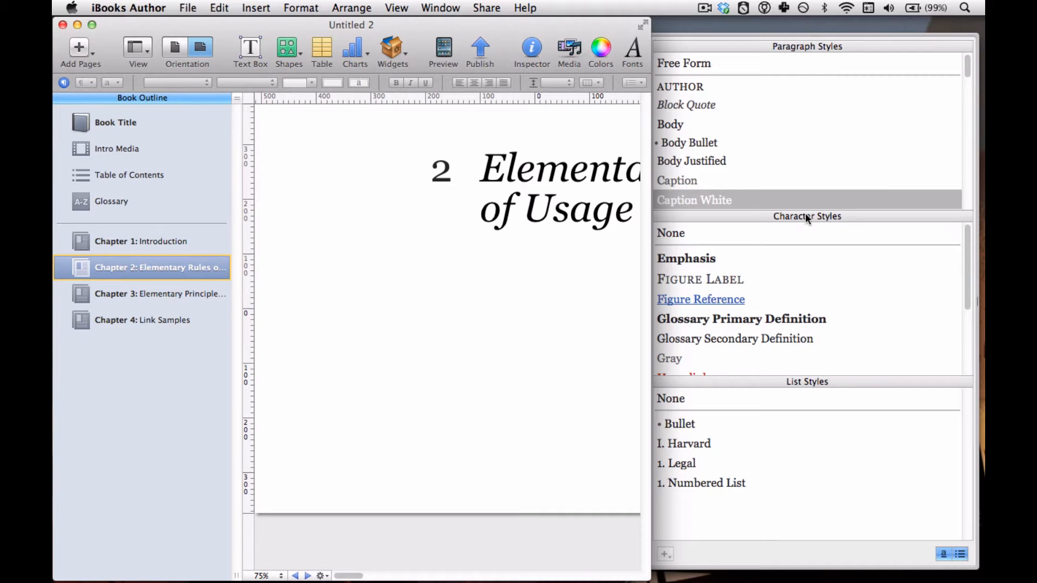
pyautogui.moveTo(912, 571)
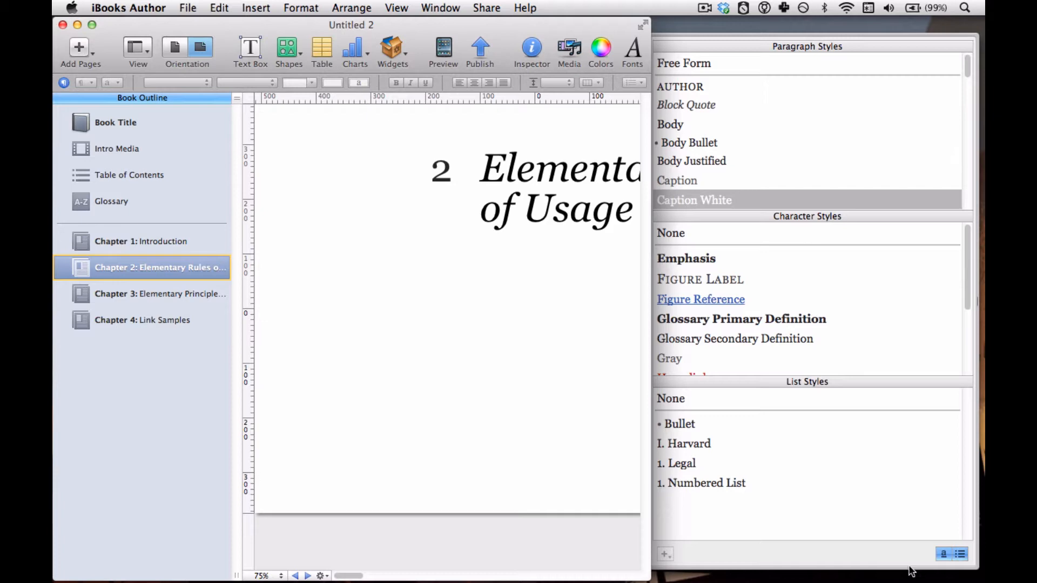
pyautogui.moveTo(943, 554)
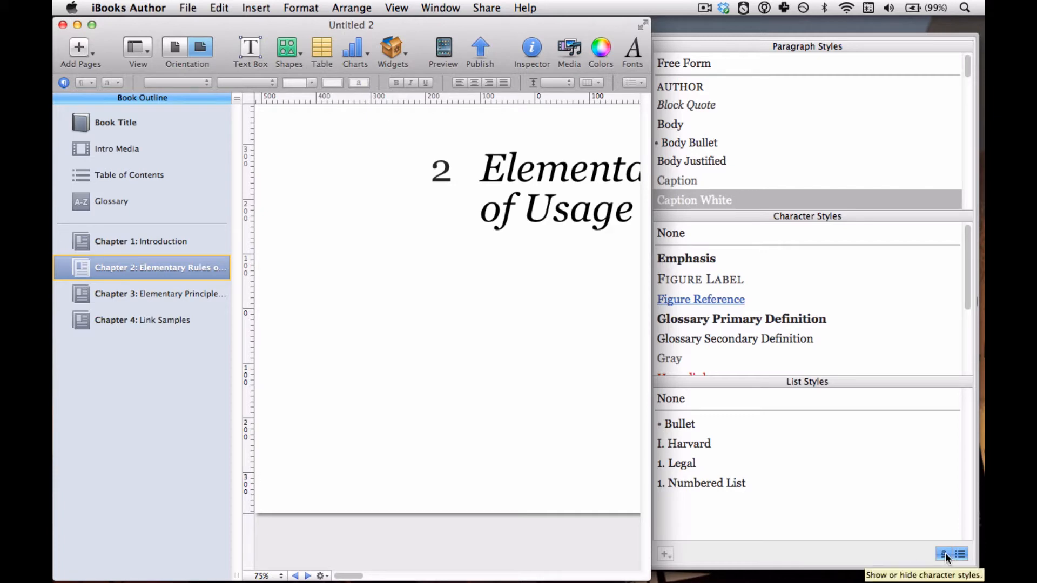
# Hide the character and list style sections, then browse the paragraph styles down to the Headings.
pyautogui.click(944, 554)
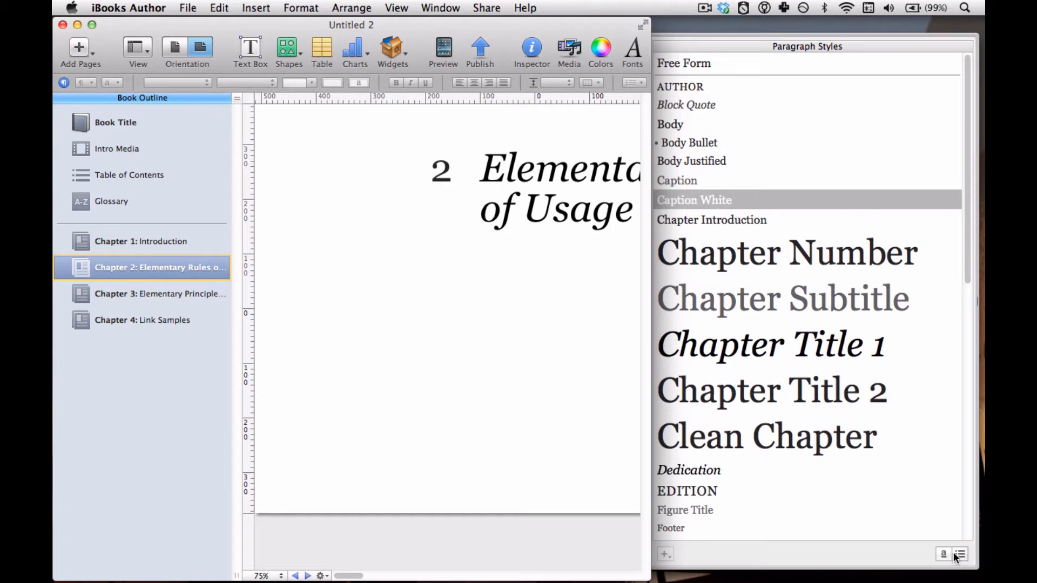
pyautogui.click(959, 554)
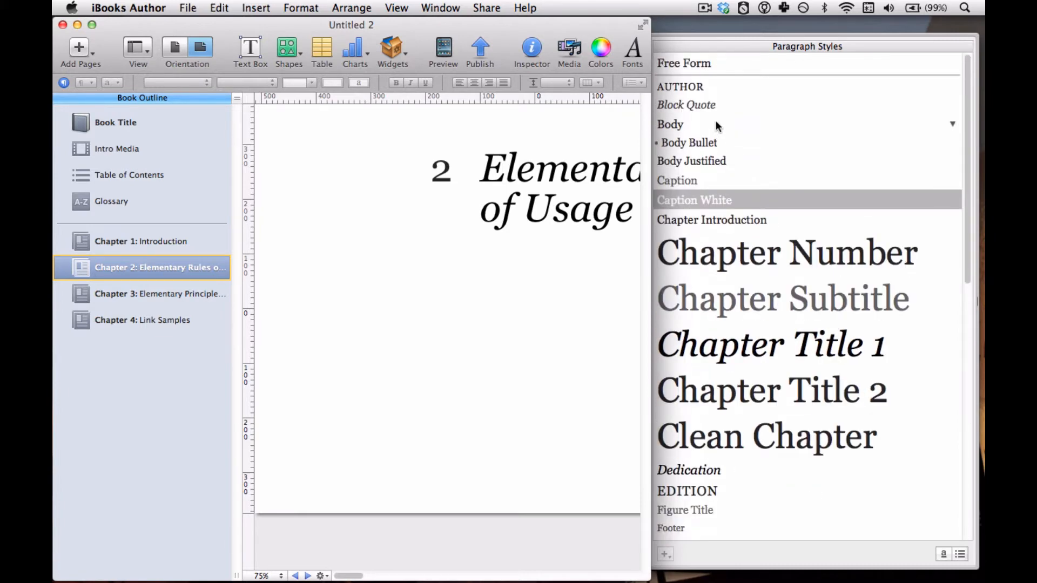
pyautogui.moveTo(738, 298)
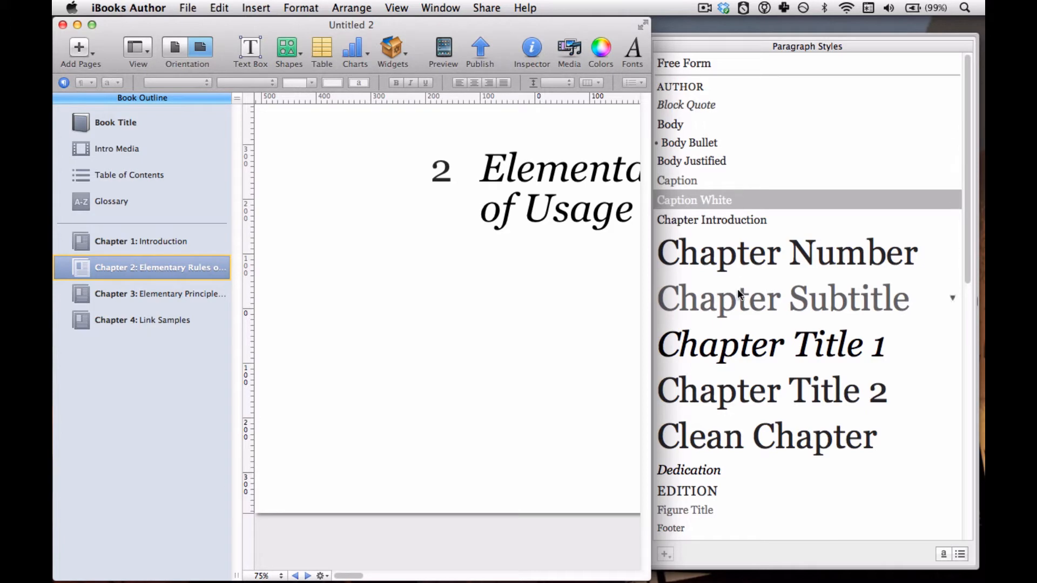
pyautogui.scroll(-3)
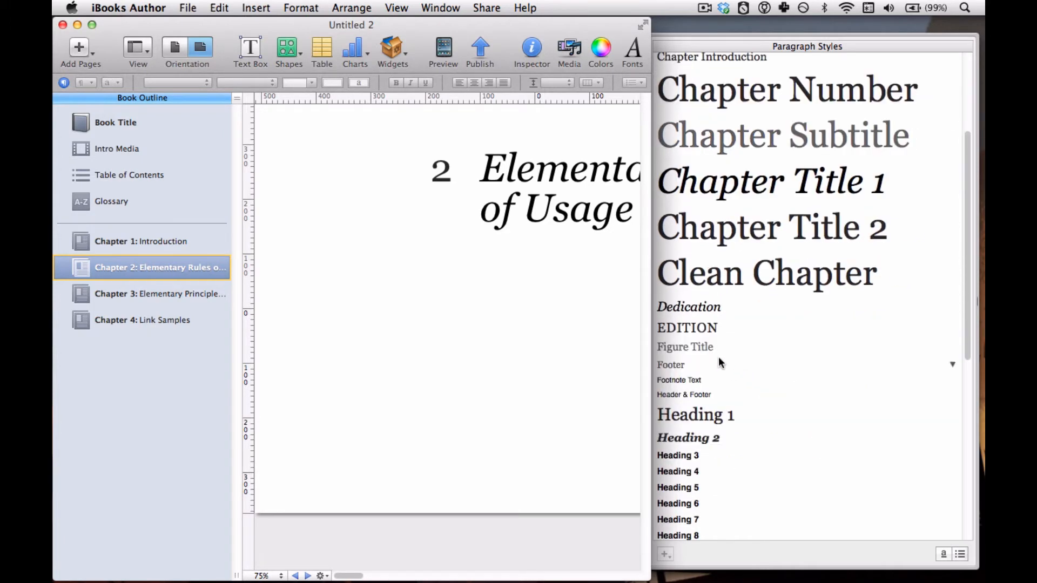
pyautogui.scroll(-3)
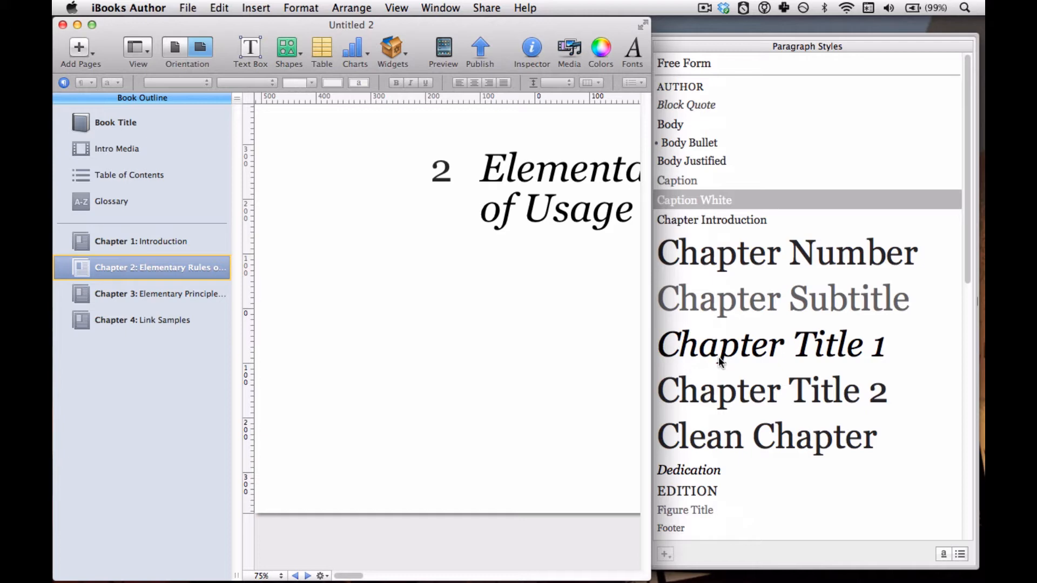
pyautogui.moveTo(703, 332)
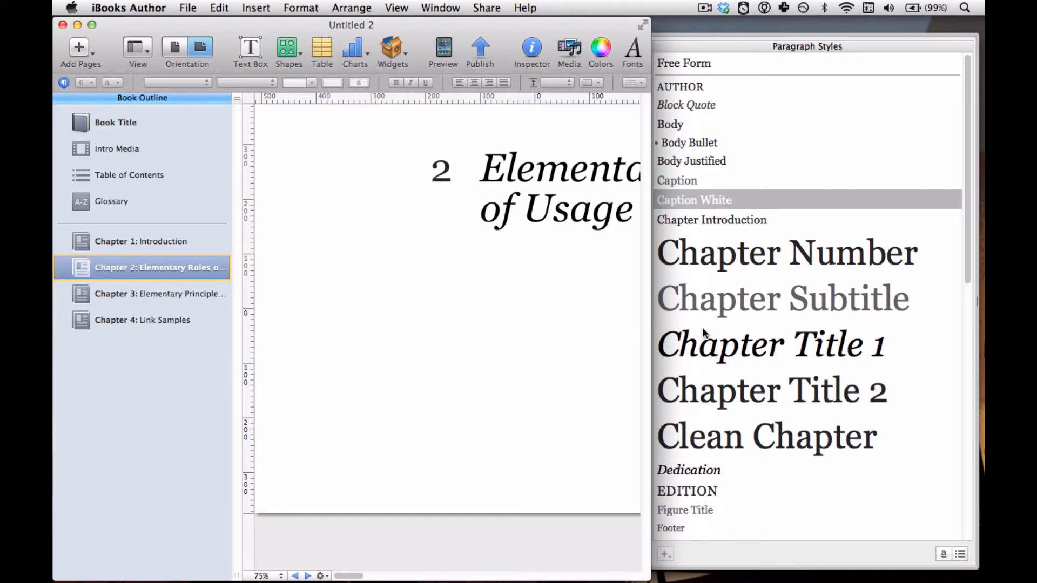
pyautogui.moveTo(744, 340)
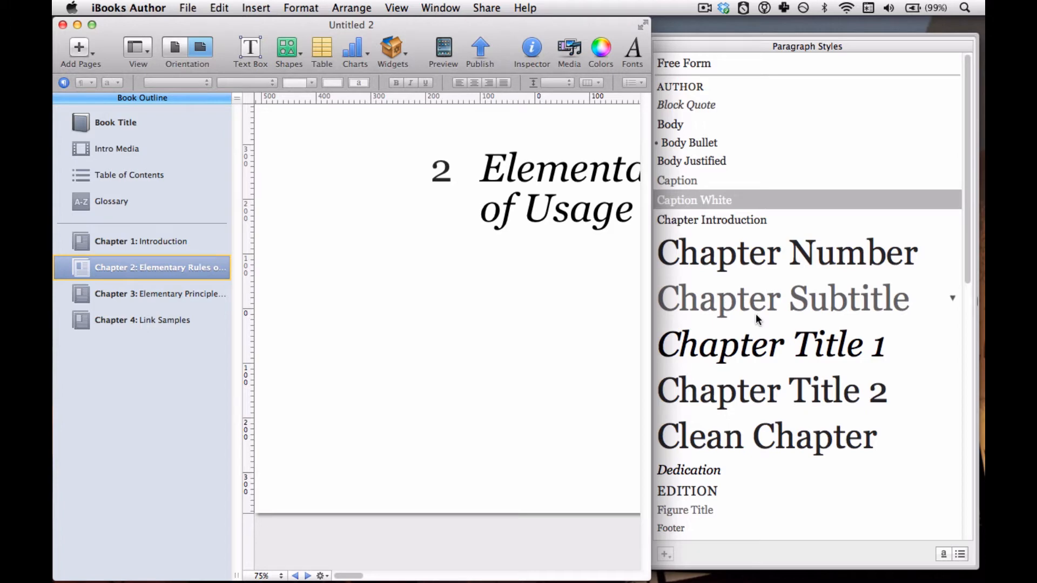
pyautogui.scroll(-3)
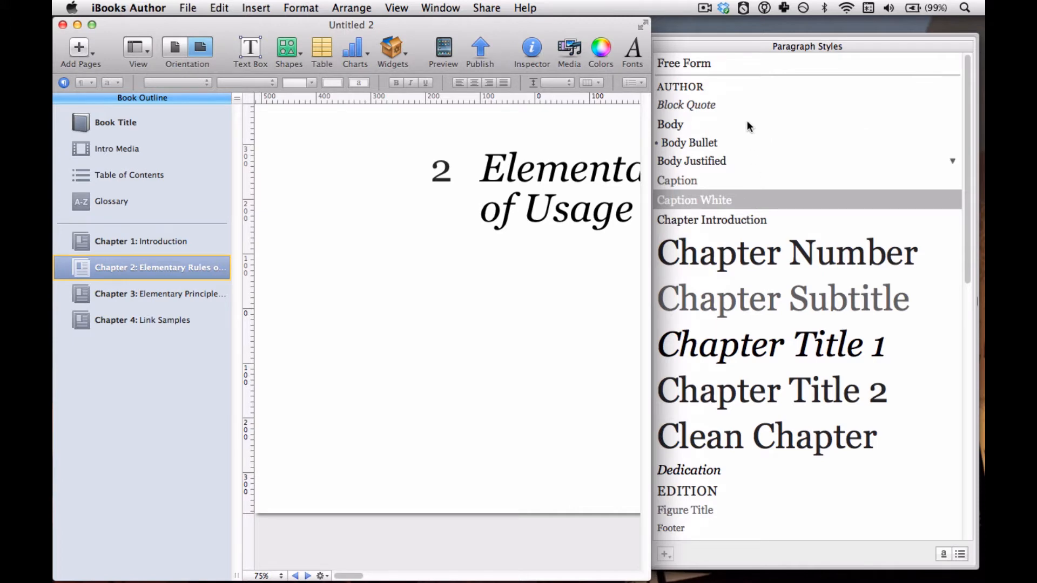
pyautogui.moveTo(653, 317)
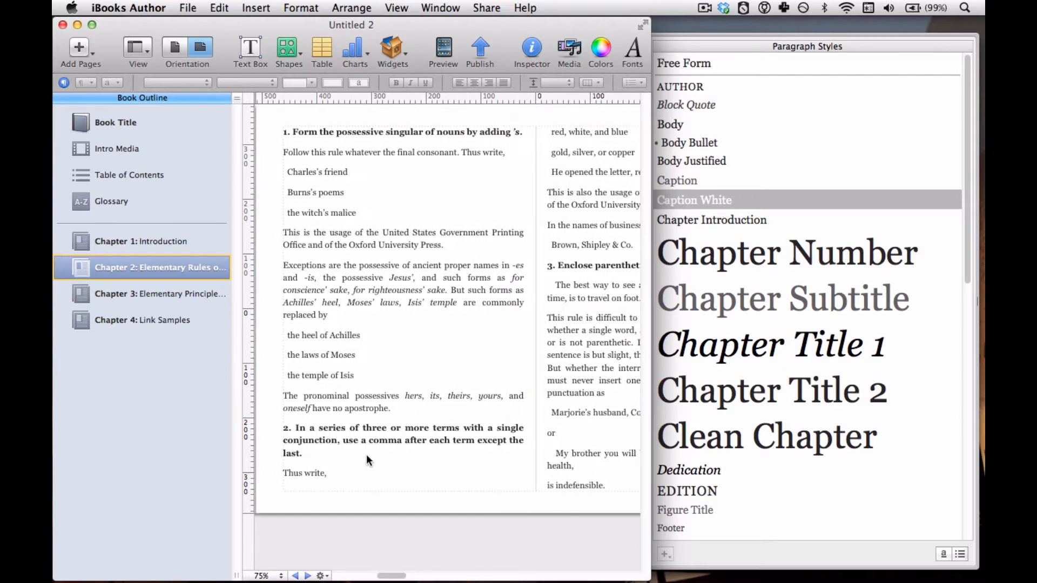
pyautogui.click(350, 152)
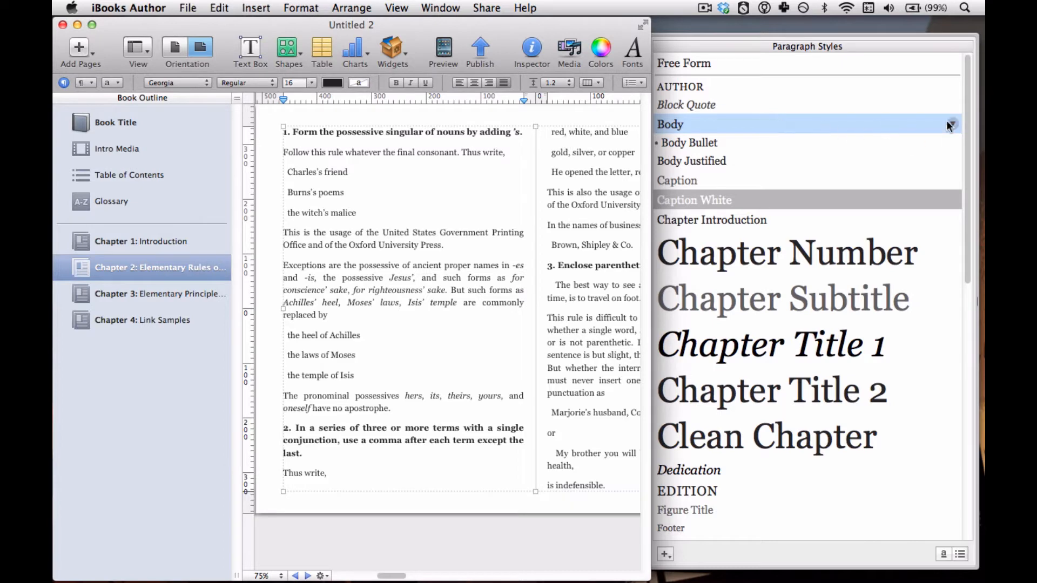
pyautogui.moveTo(810, 136)
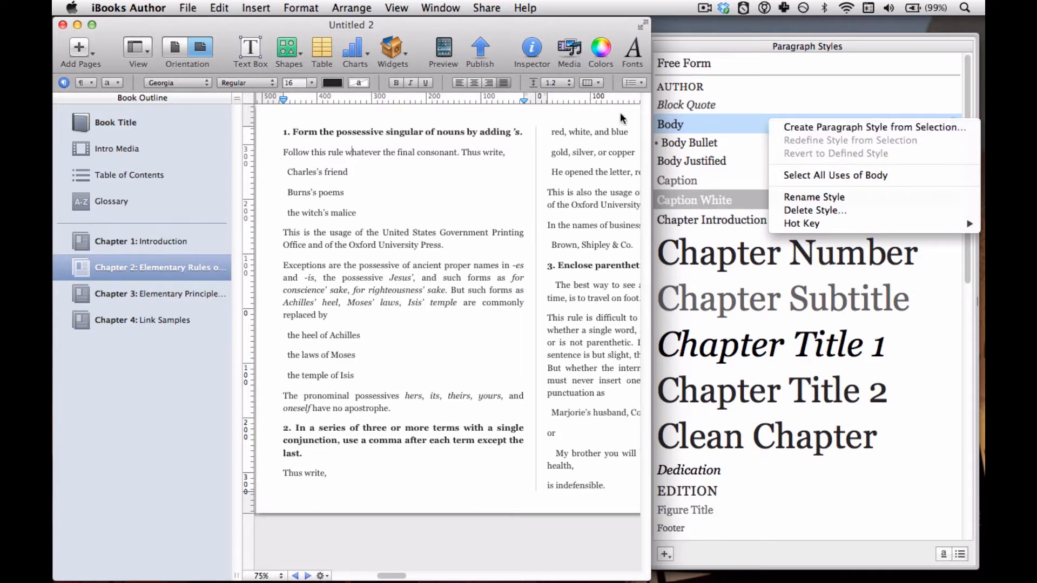
pyautogui.moveTo(564, 170)
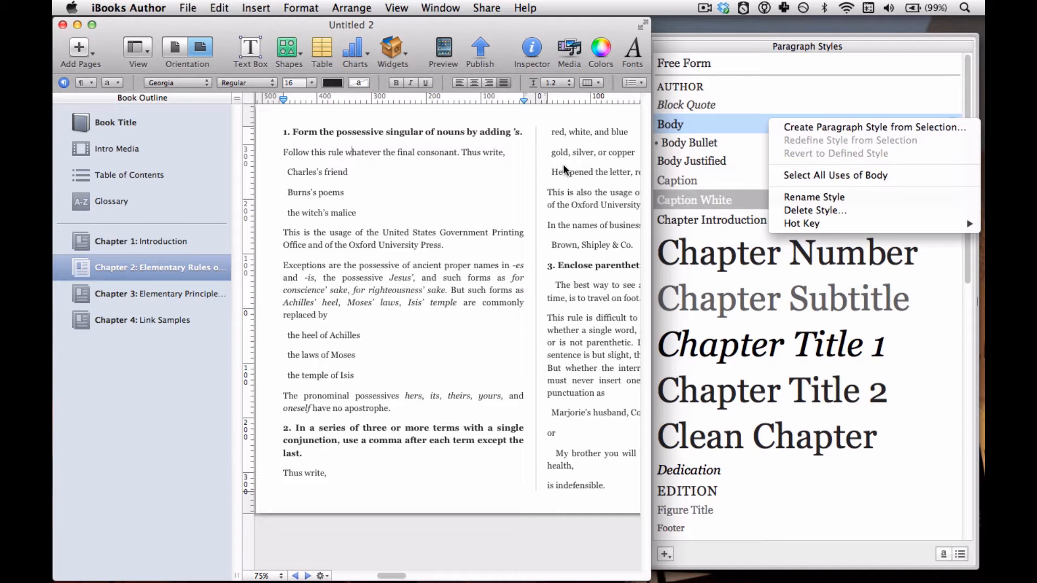
pyautogui.moveTo(544, 172)
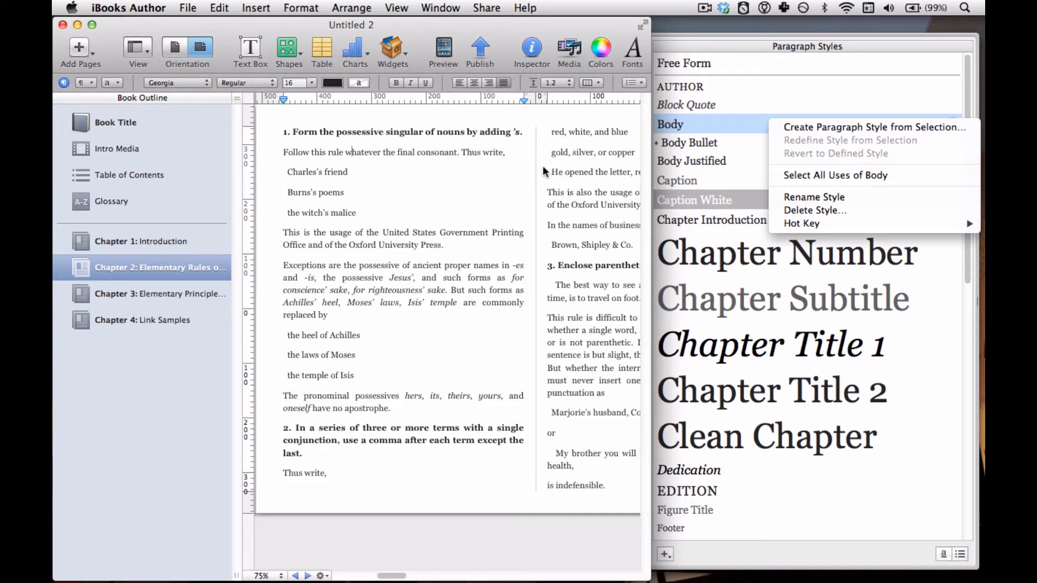
pyautogui.moveTo(525, 173)
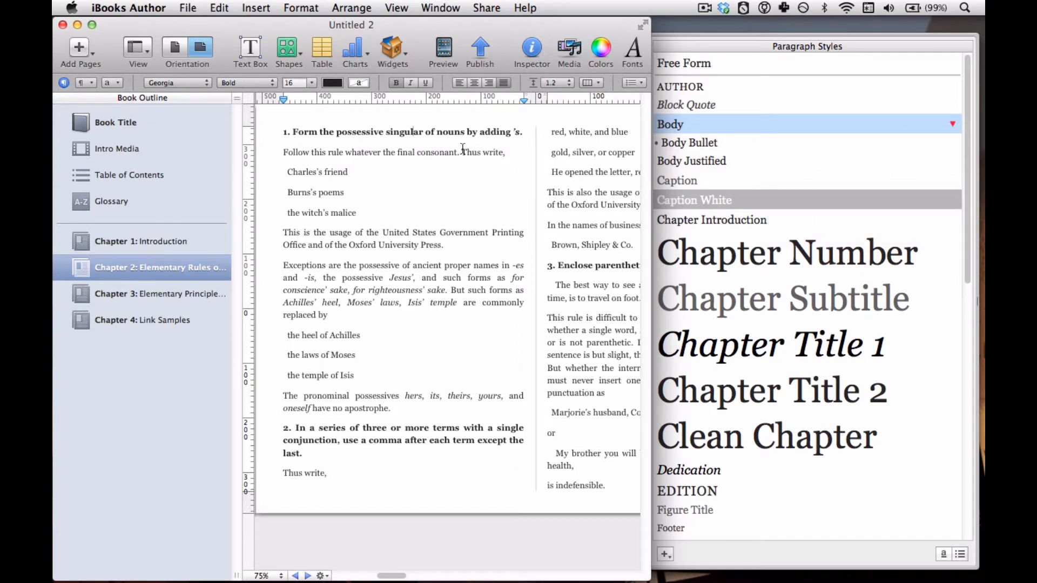
pyautogui.moveTo(764, 129)
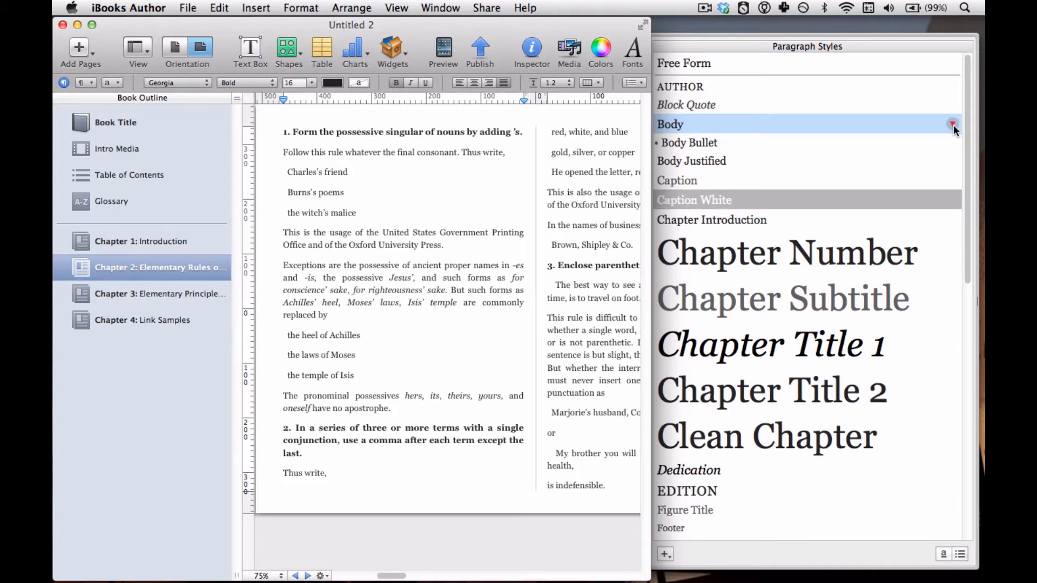
pyautogui.click(953, 125)
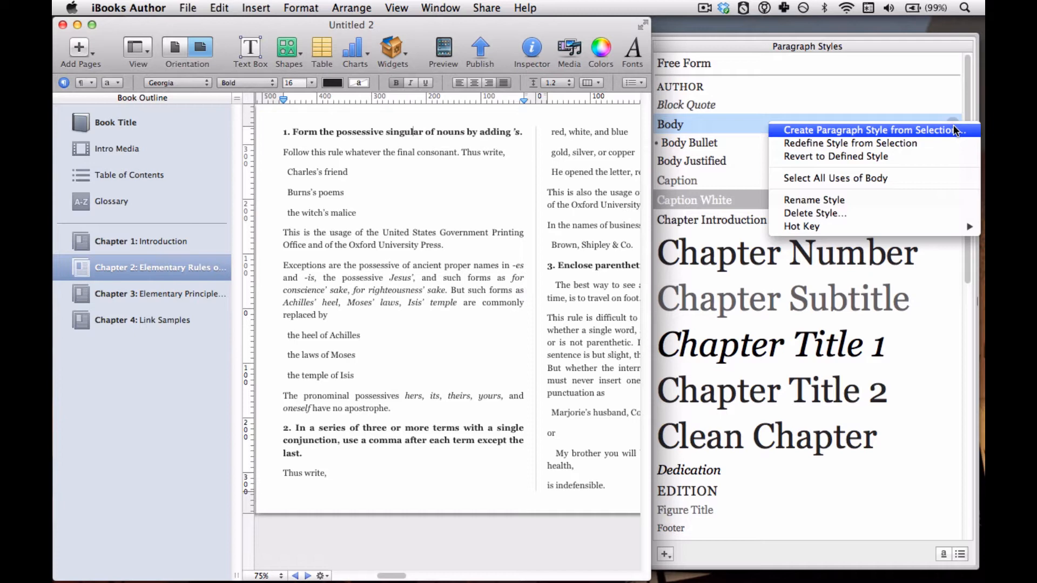
pyautogui.moveTo(658, 114)
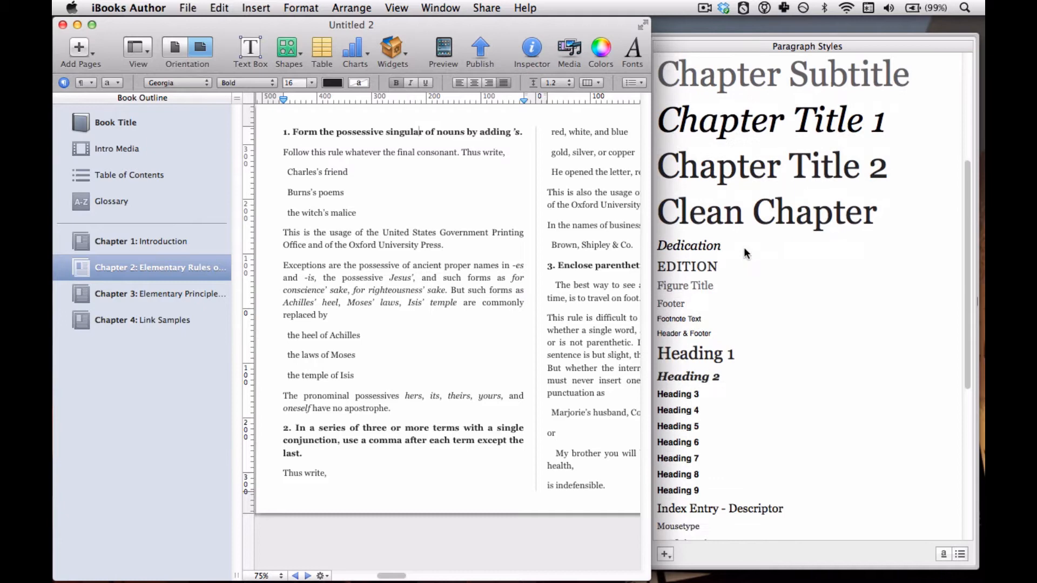
pyautogui.scroll(-3)
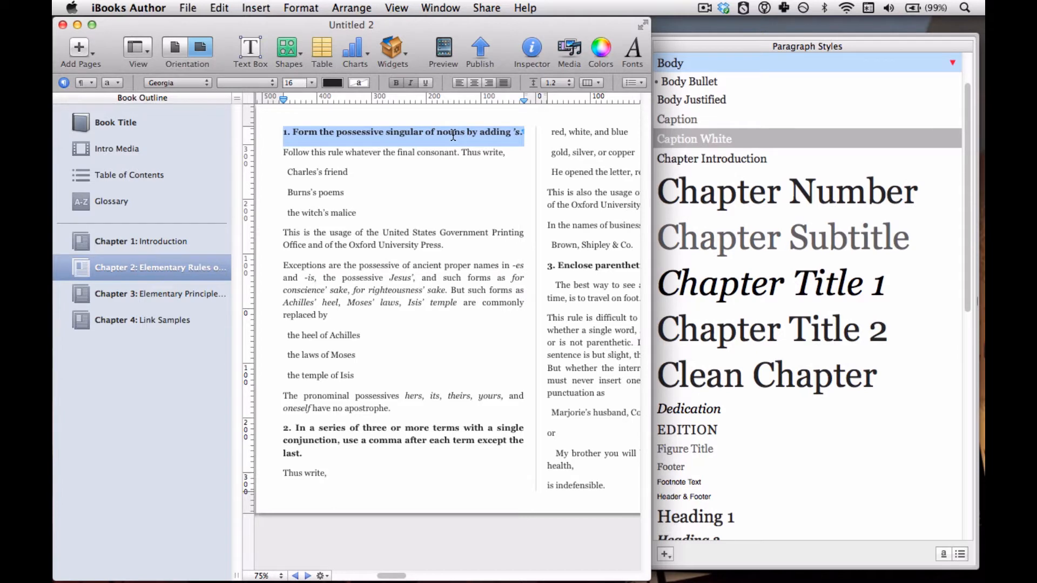
# Apply Heading 2 to the first numbered rule heading and a later one in Chapter 2.
pyautogui.scroll(-3)
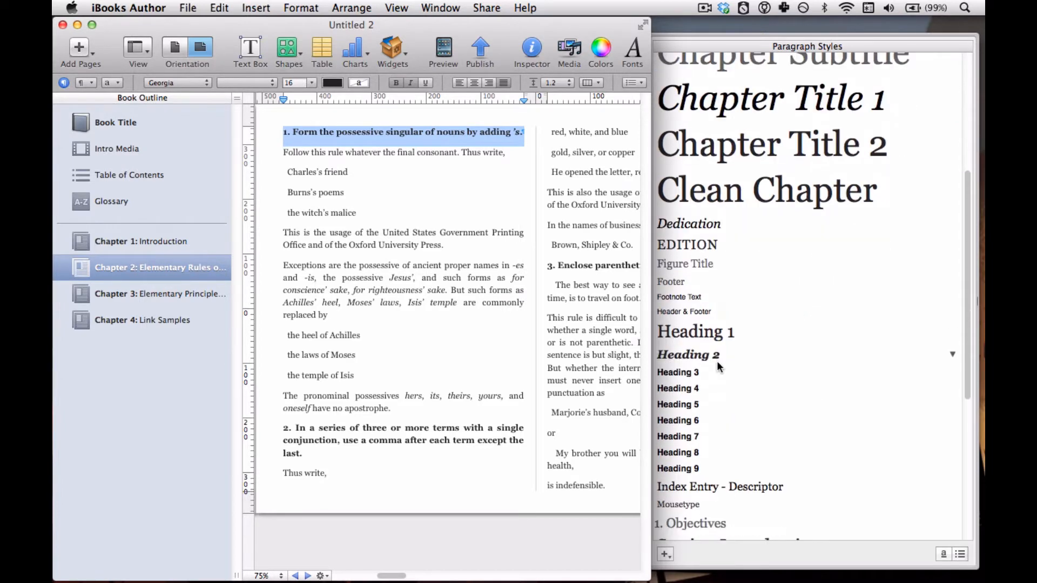
pyautogui.click(688, 355)
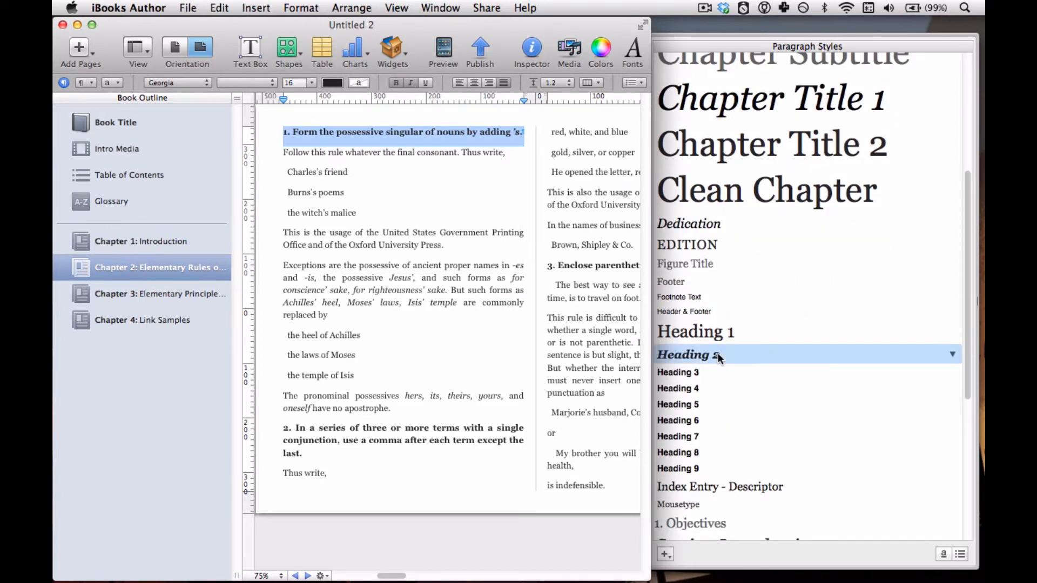
pyautogui.click(688, 355)
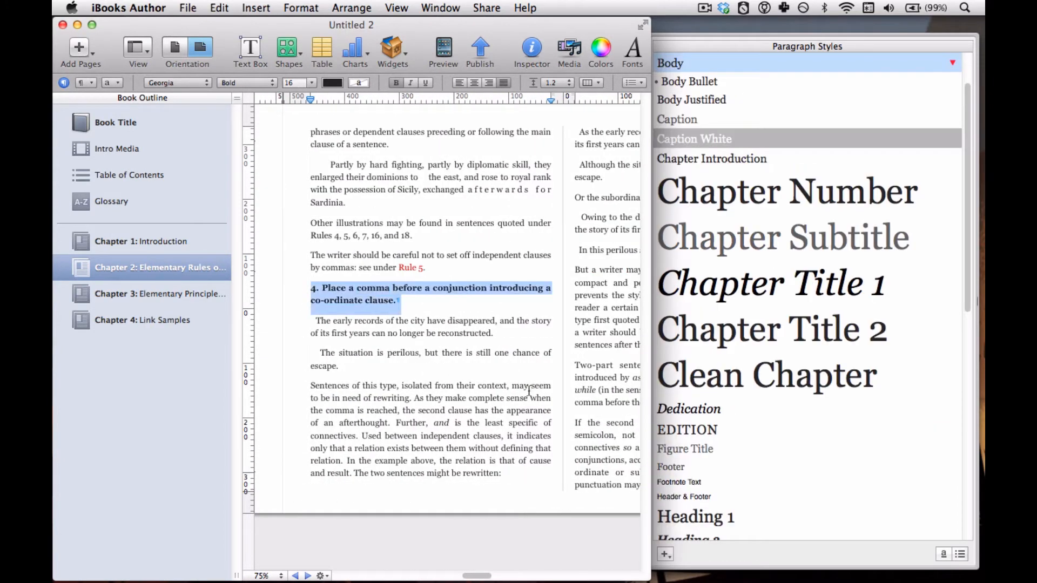
pyautogui.scroll(-3)
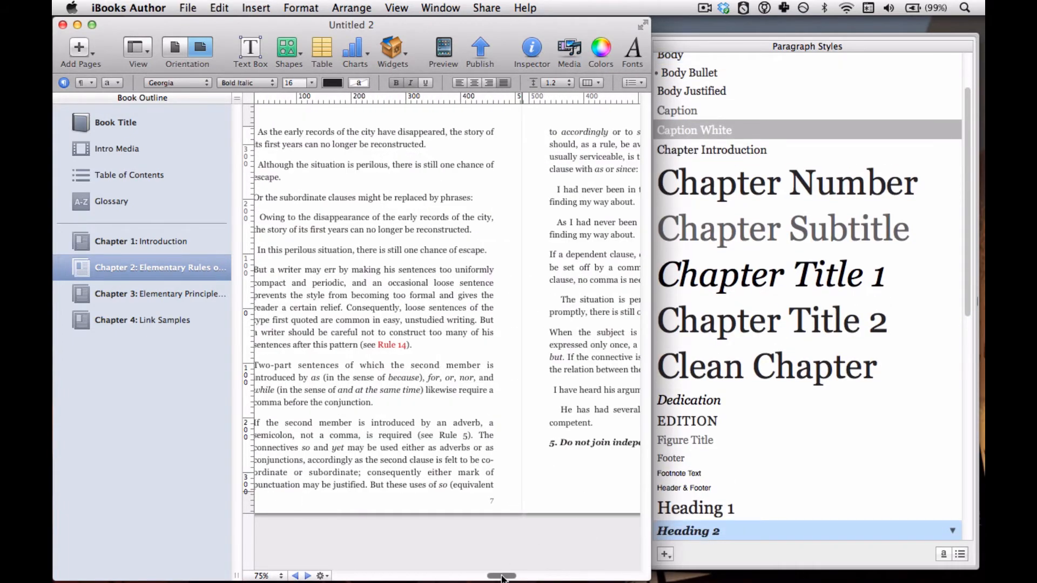
# Scroll back to the opening Chapter 2 page where rule headings 1-3 begin.
pyautogui.moveTo(502, 576); pyautogui.dragTo(396, 576)
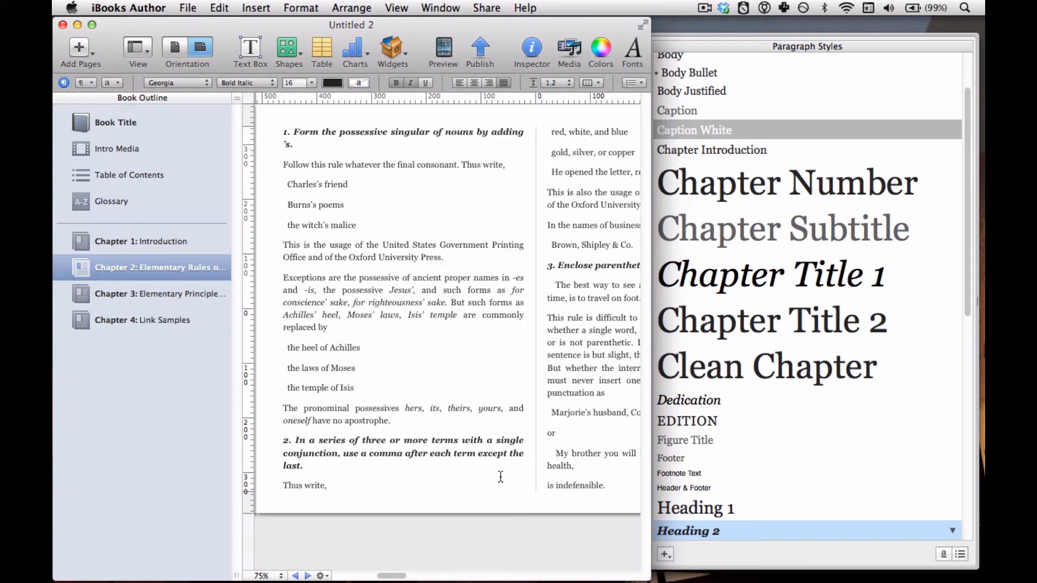
pyautogui.moveTo(505, 168)
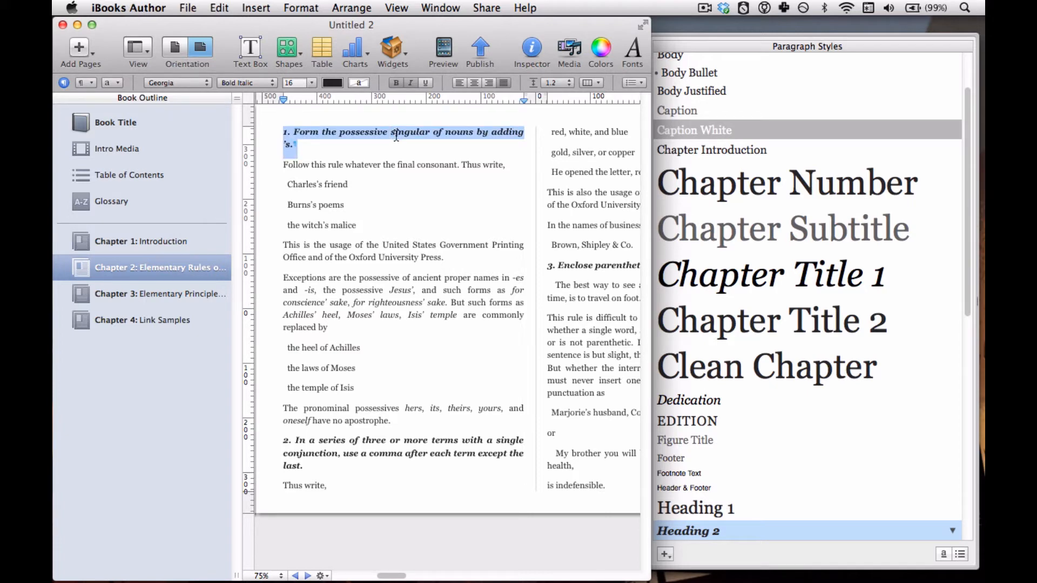
pyautogui.moveTo(681, 505)
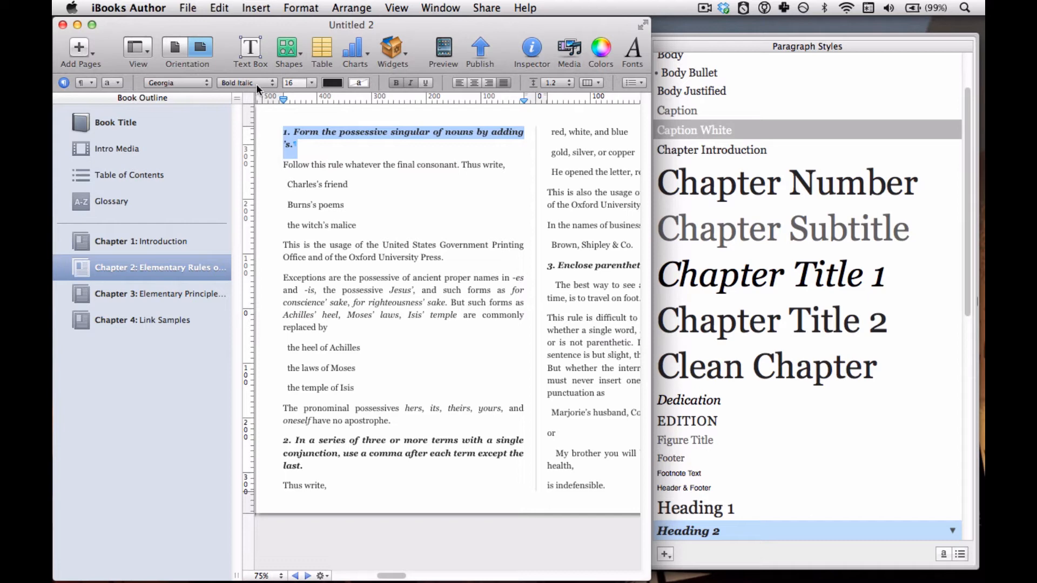
# Make rule heading 1 bold (no italics) and colour its text red.
pyautogui.click(264, 83)
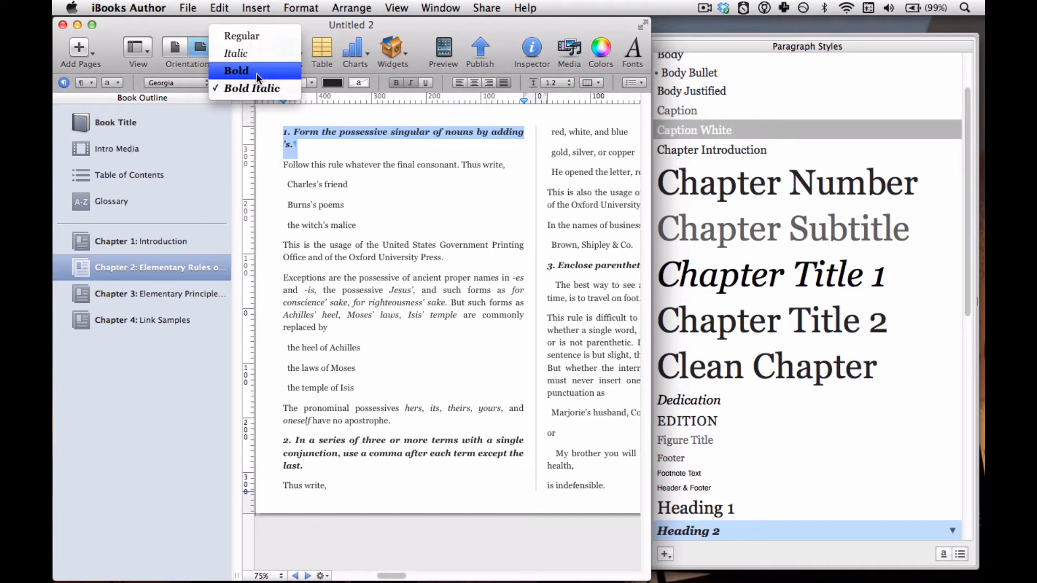
pyautogui.click(237, 71)
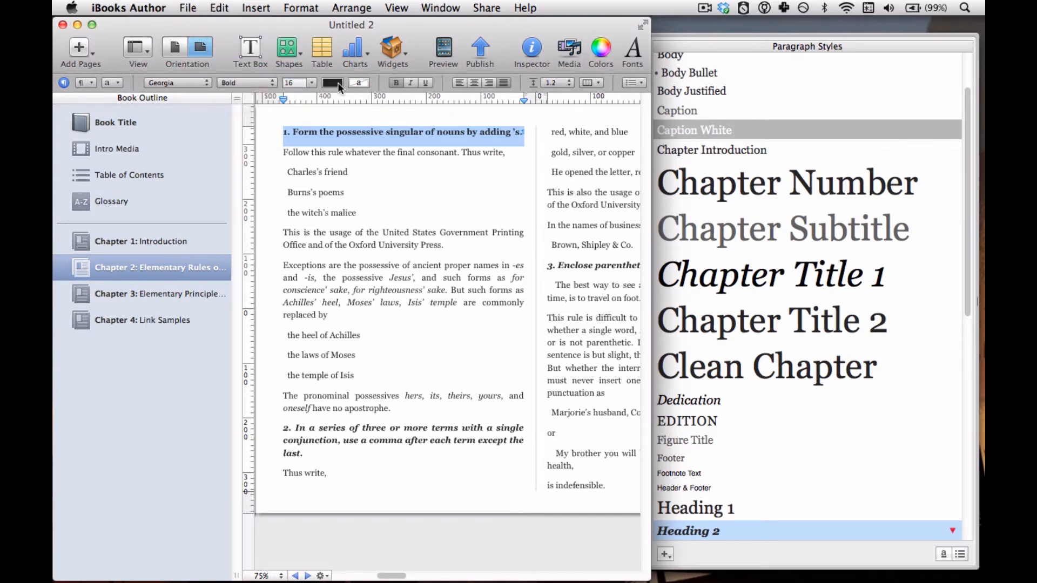
pyautogui.click(332, 83)
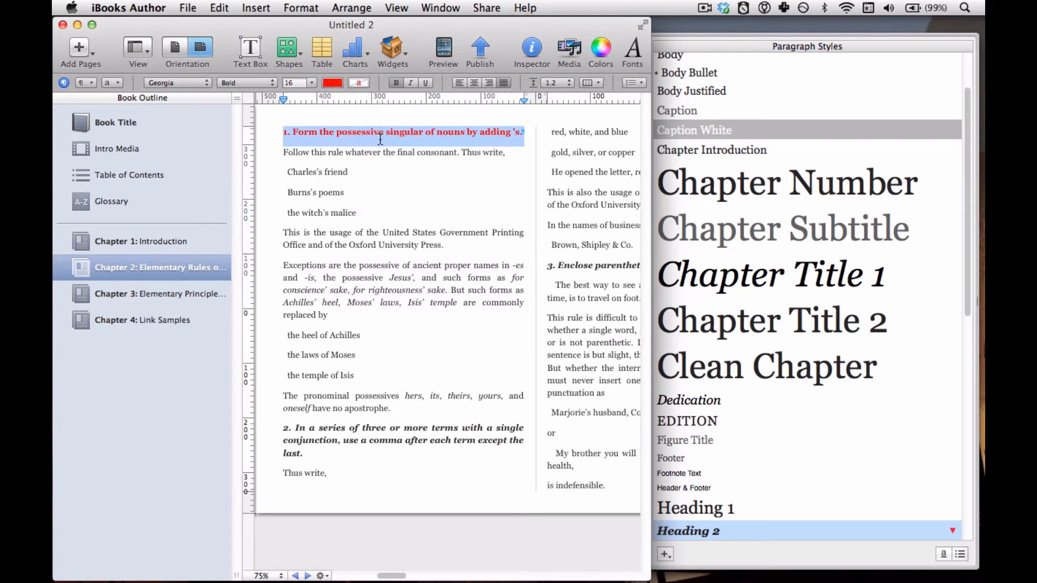
pyautogui.moveTo(946, 541)
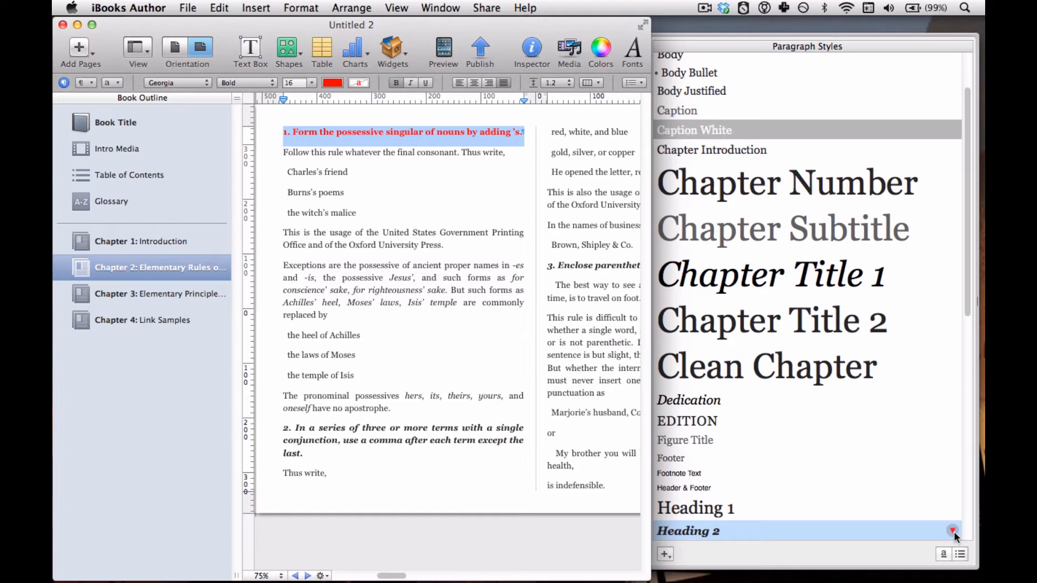
# Redefine Heading 2 from the red bold selection so headings 2 and 3 turn red.
pyautogui.click(953, 531)
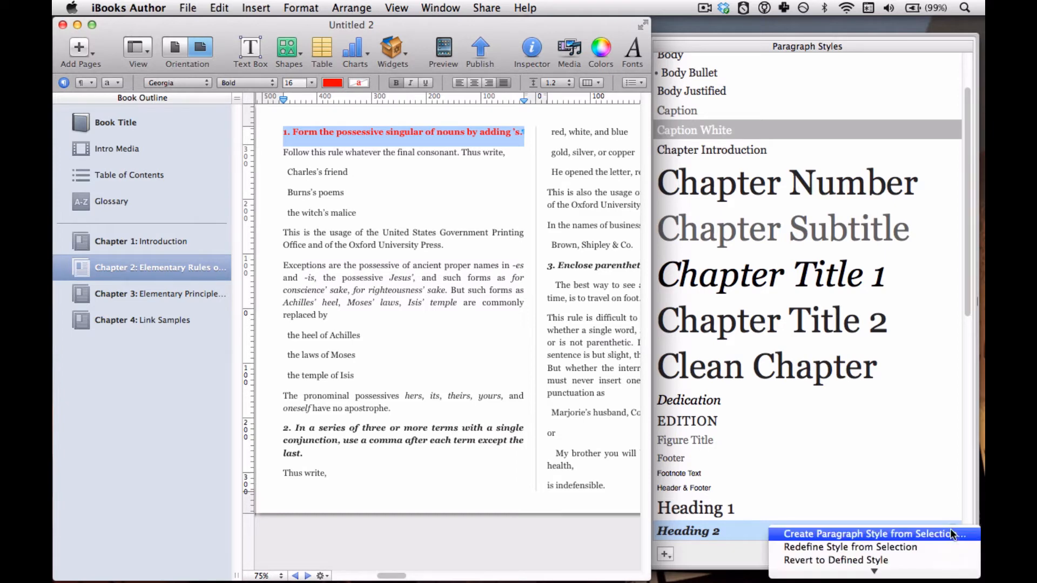
pyautogui.moveTo(873, 546)
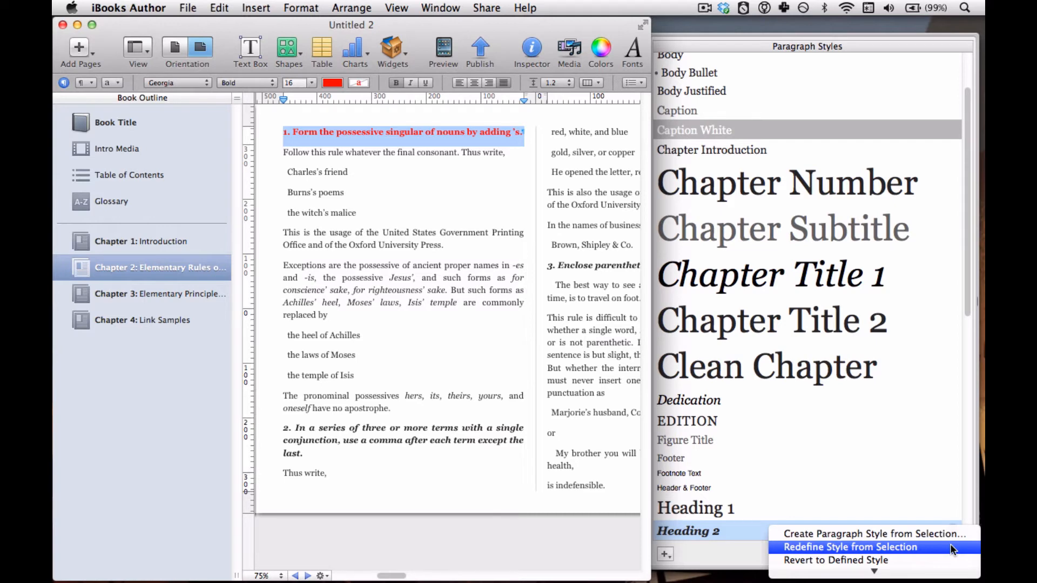
pyautogui.click(849, 547)
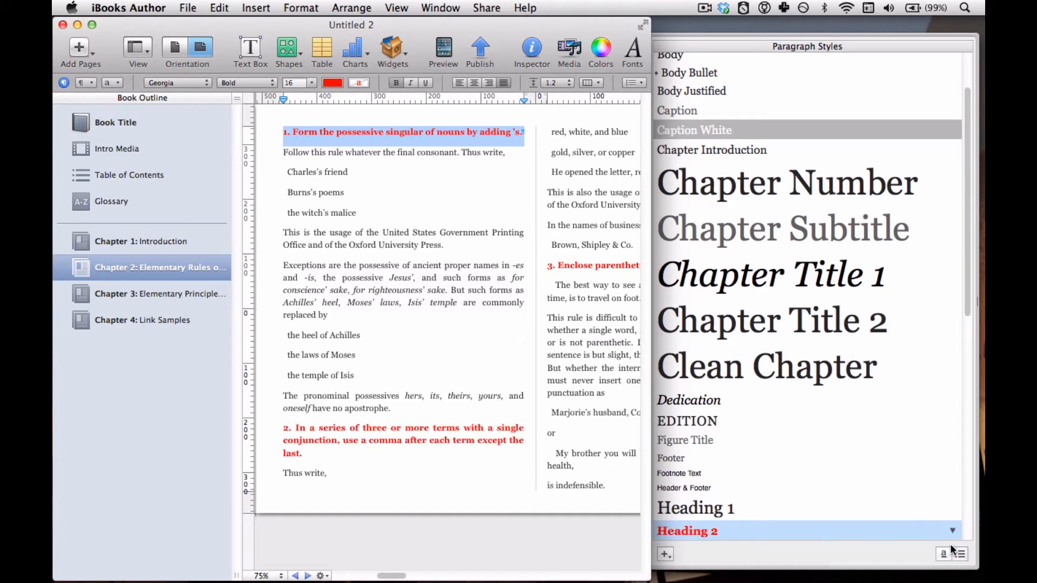
pyautogui.moveTo(506, 349)
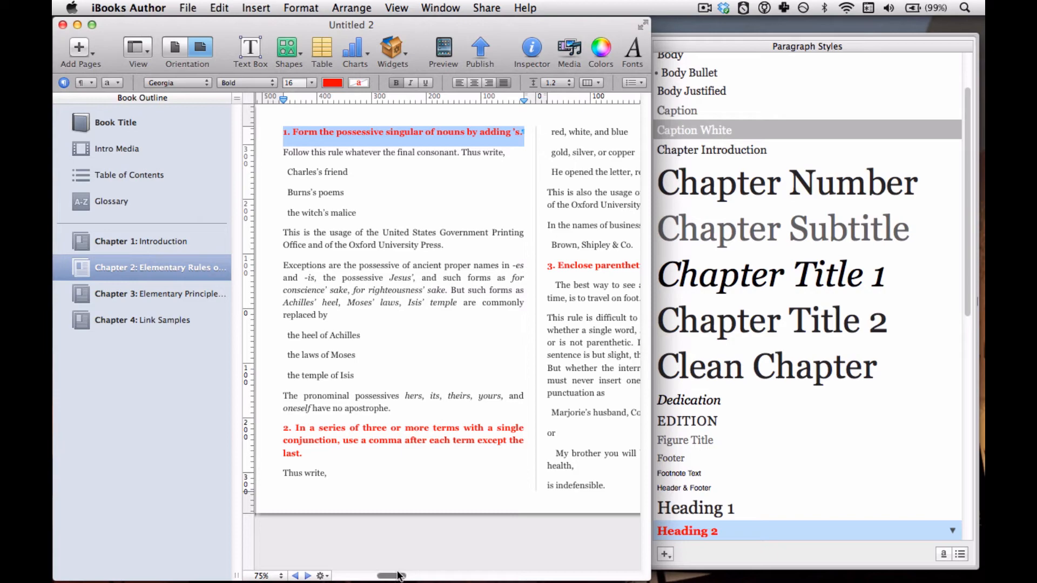
pyautogui.hscroll(3)
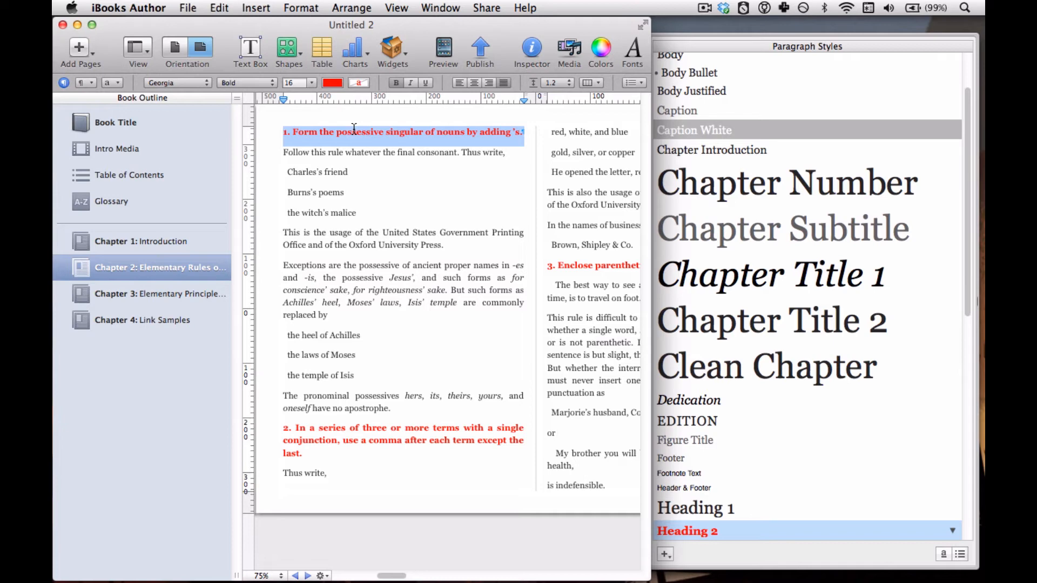
pyautogui.moveTo(356, 169)
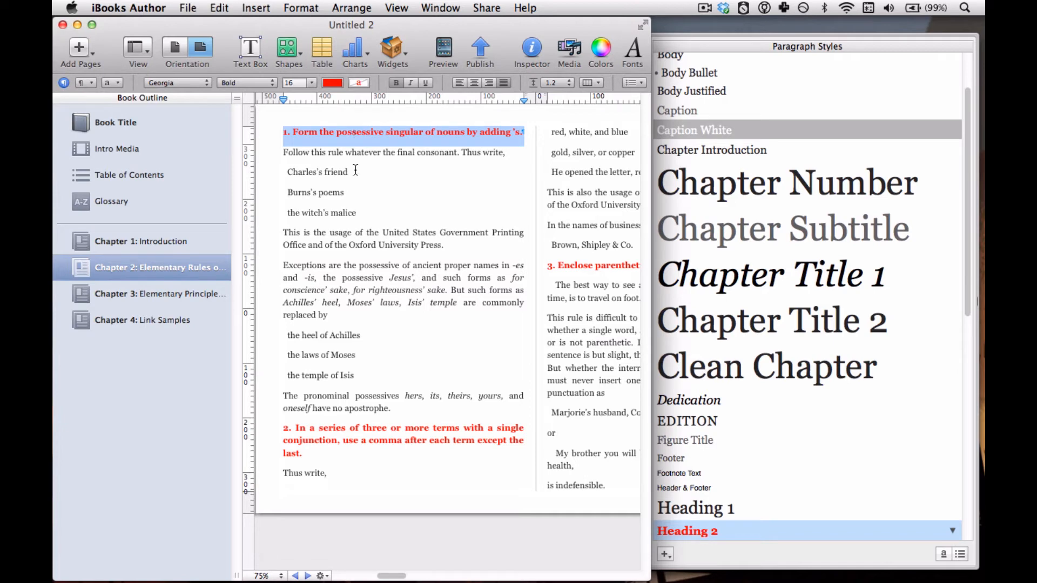
pyautogui.moveTo(352, 159)
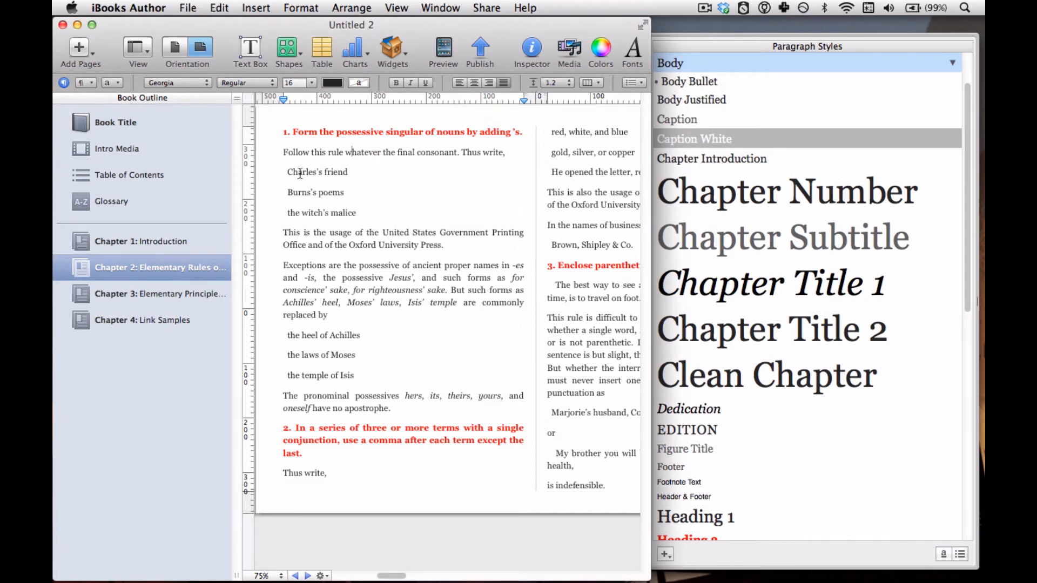
pyautogui.moveTo(324, 258)
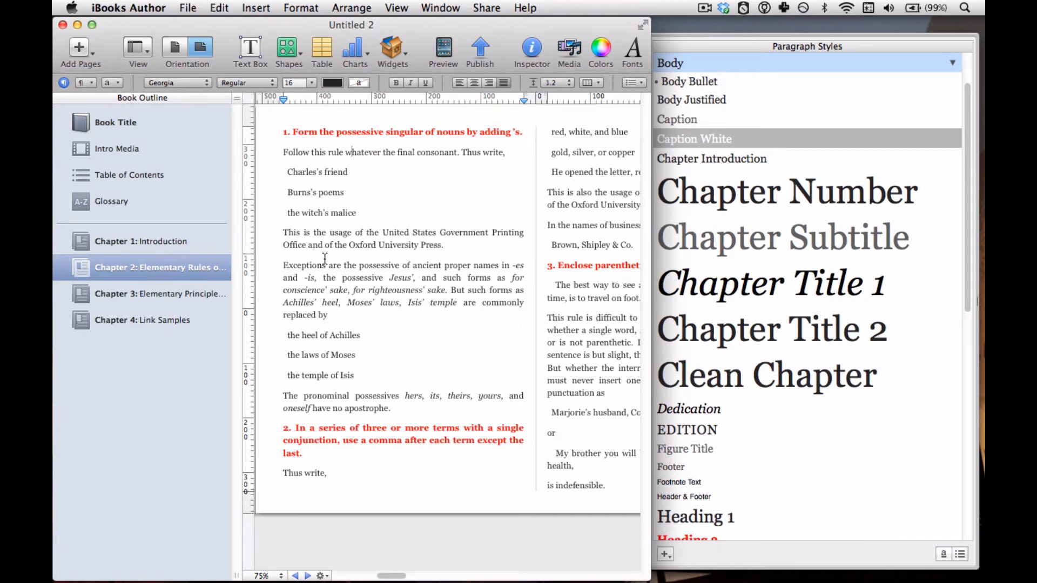
# Style the word Charles's in green Marker Felt with the Wide typeface.
pyautogui.doubleClick(304, 172)
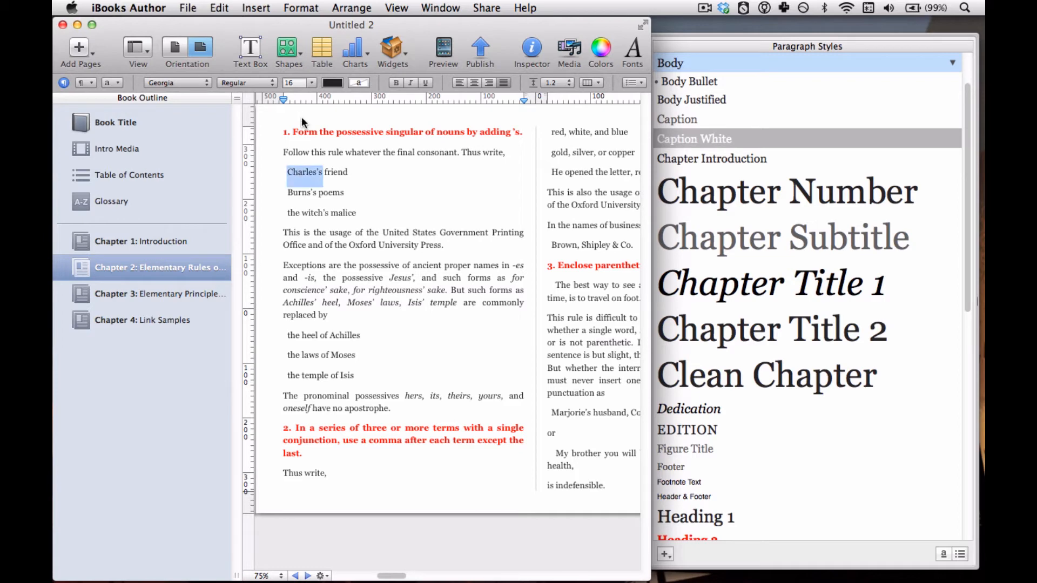
pyautogui.click(311, 83)
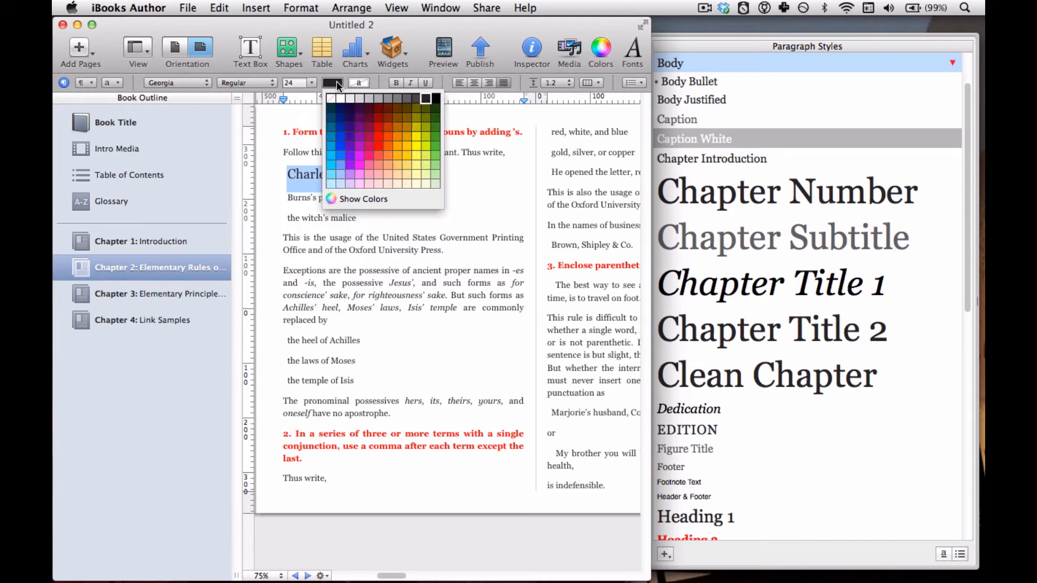
pyautogui.click(357, 175)
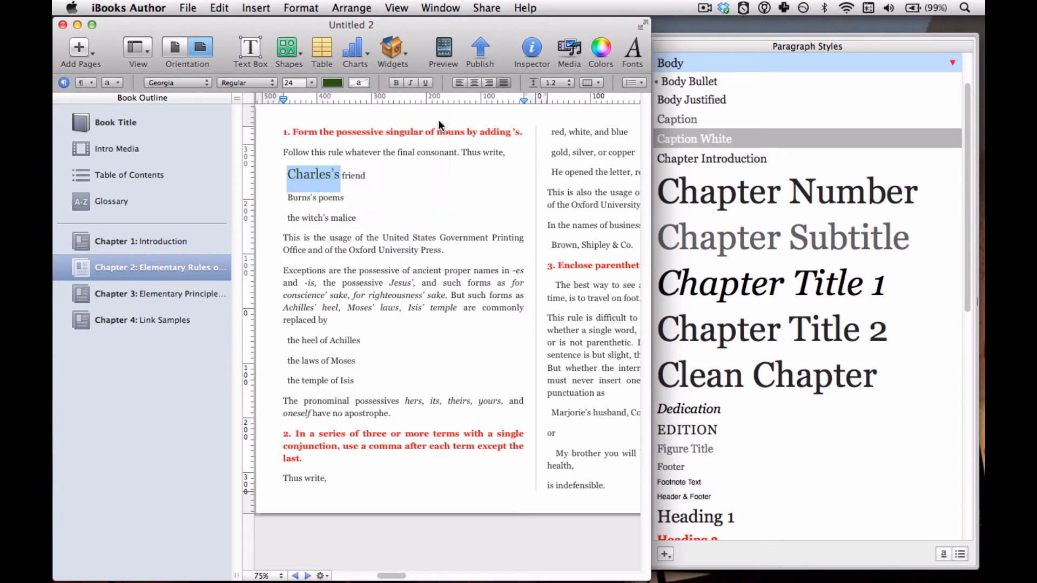
pyautogui.click(175, 83)
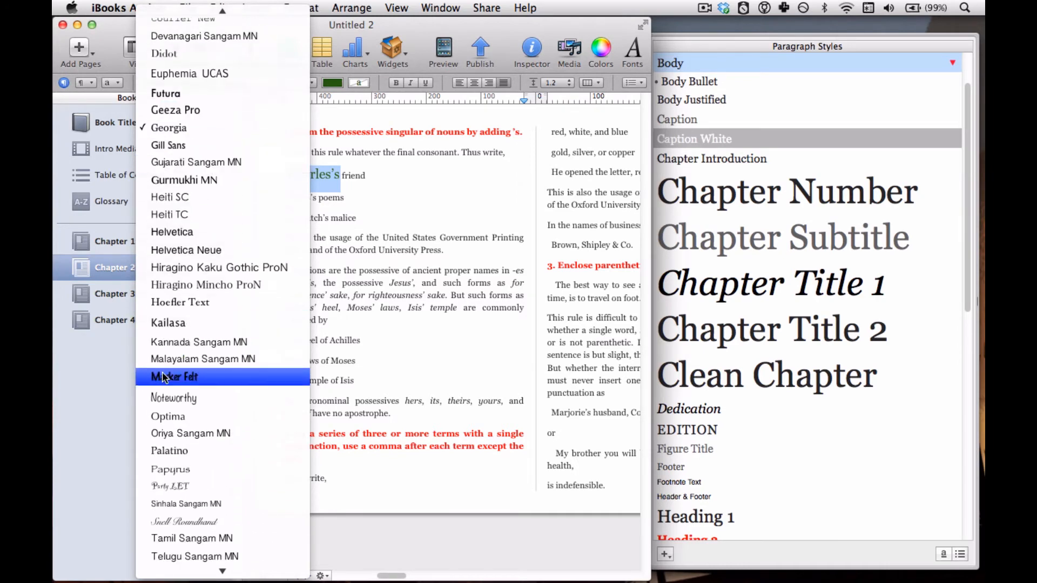
pyautogui.click(174, 376)
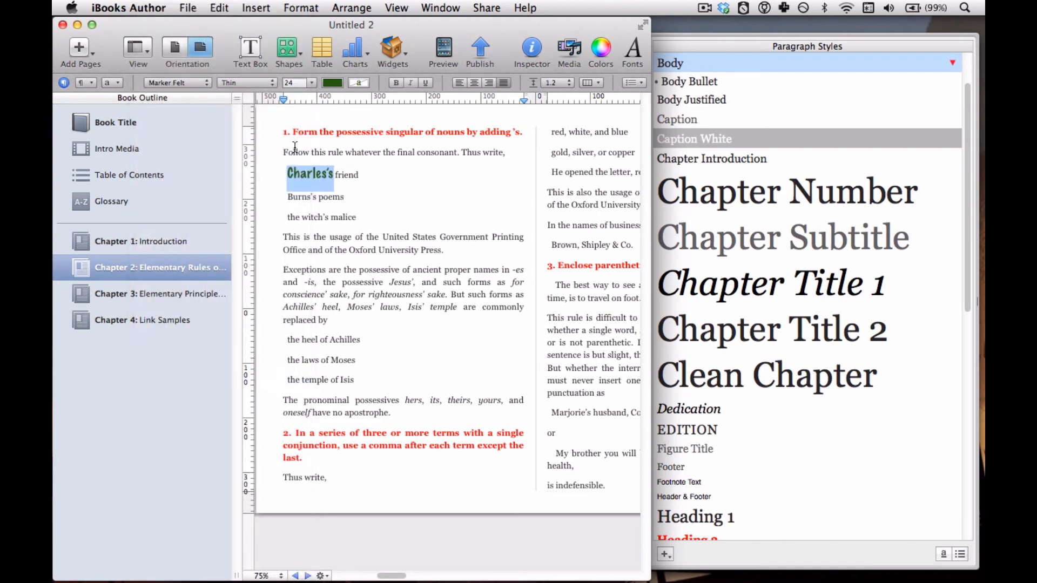
pyautogui.click(311, 84)
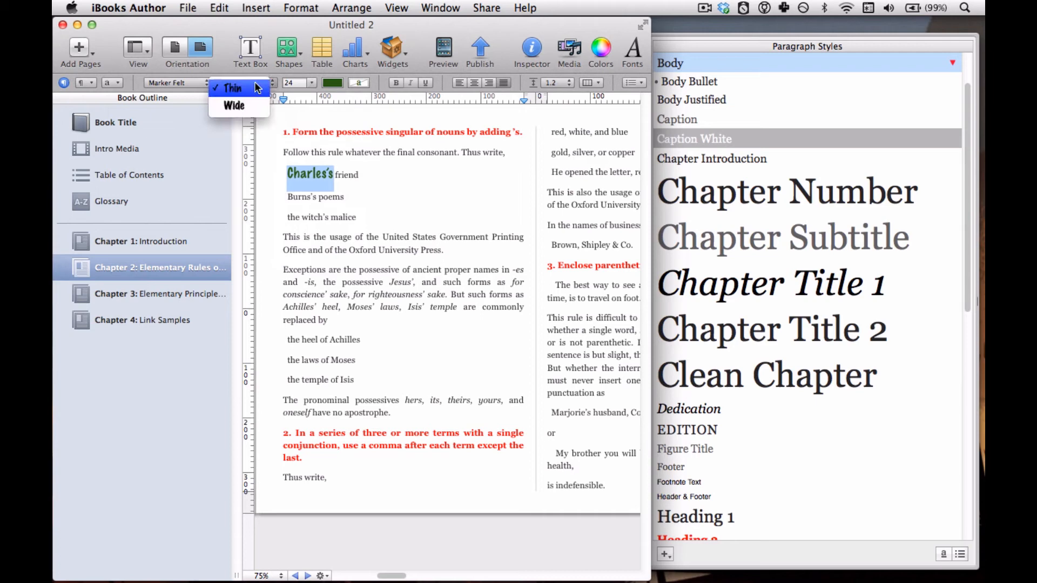
pyautogui.click(233, 106)
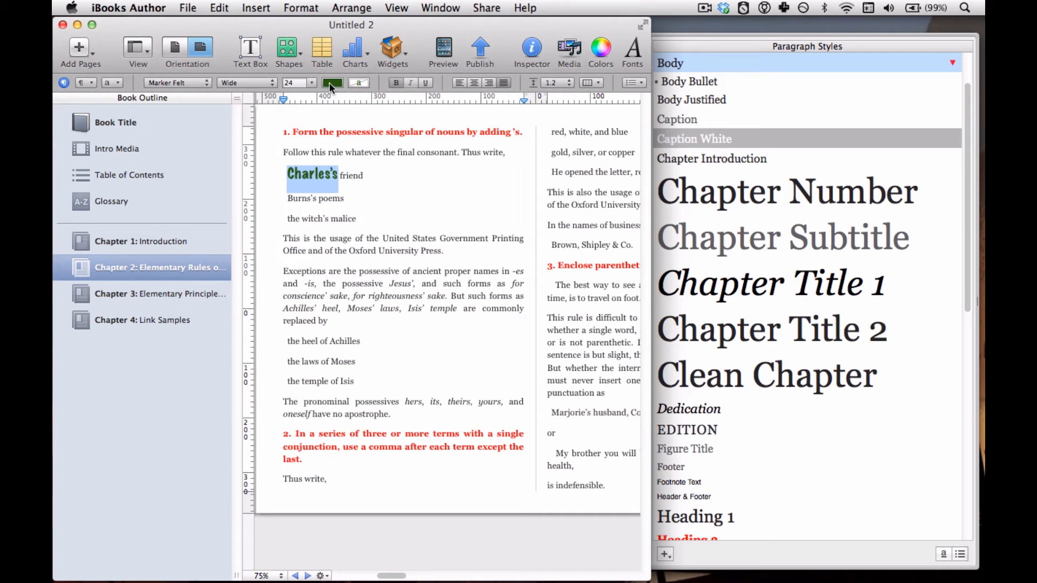
pyautogui.moveTo(425, 83)
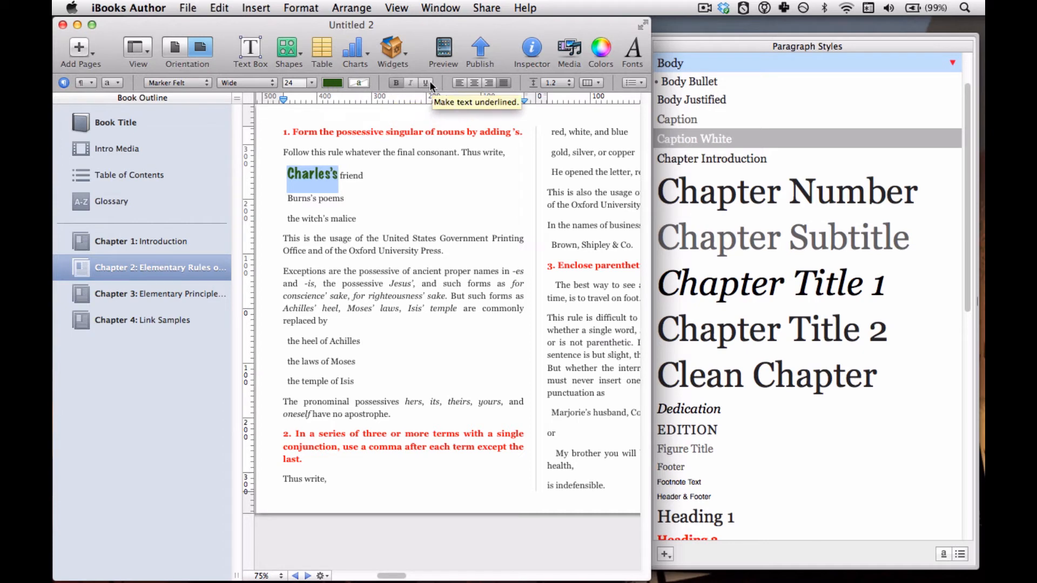
pyautogui.click(426, 83)
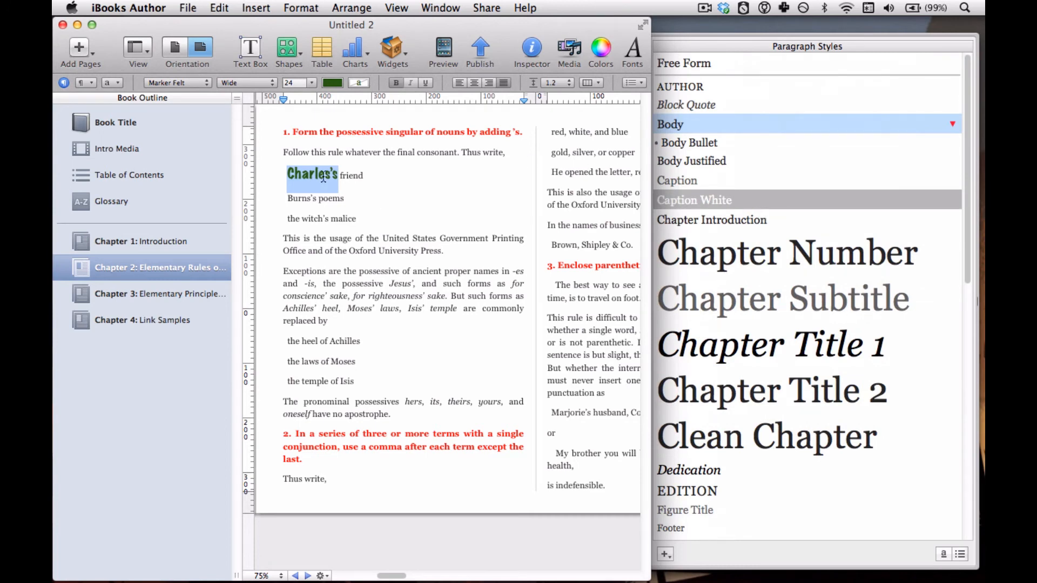
# Create a paragraph style named 'Weird Looking Names' from the green Charles's friend line.
pyautogui.rightClick(320, 178)
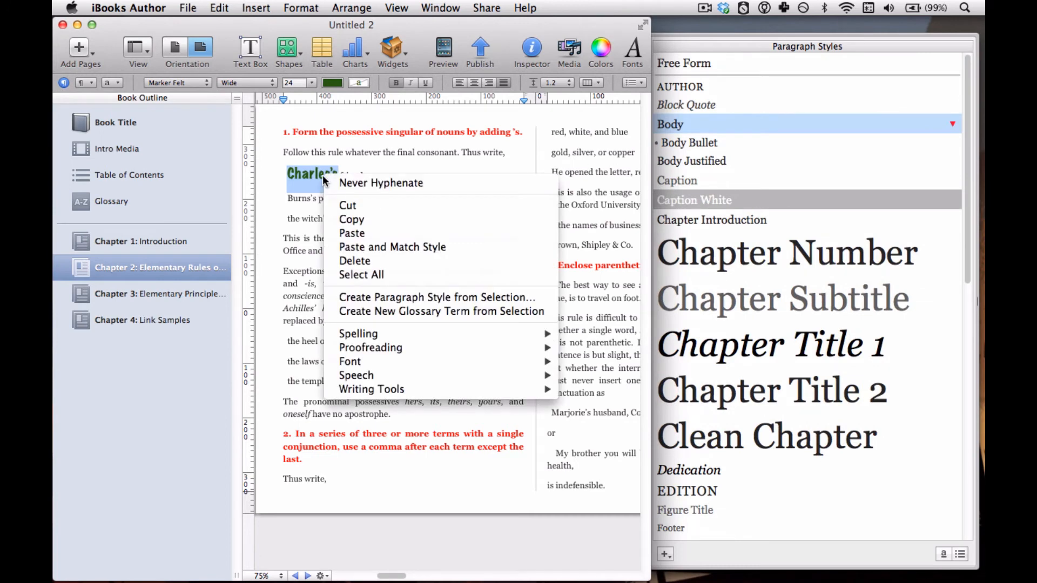
pyautogui.moveTo(415, 297)
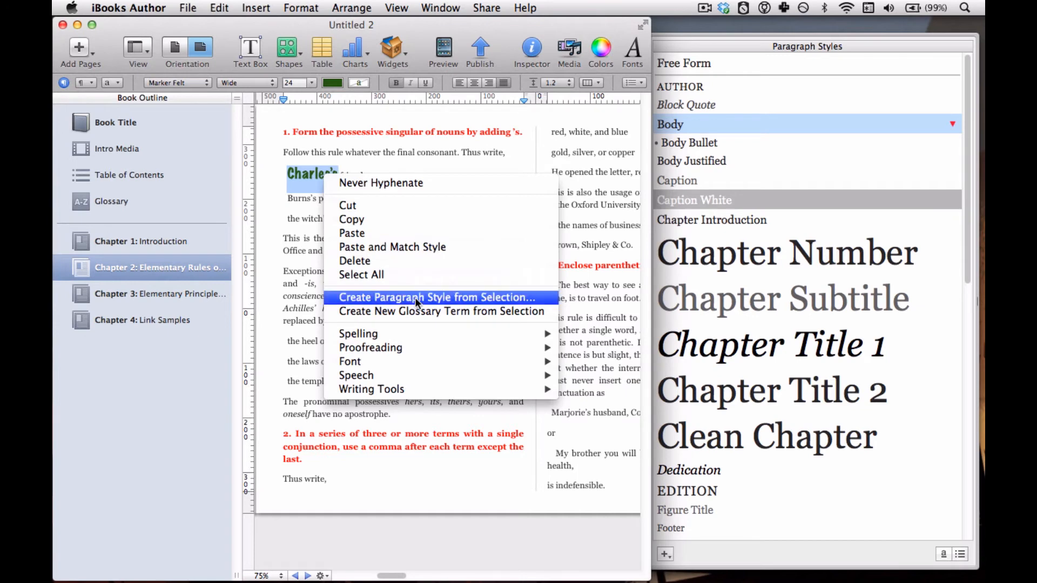
pyautogui.moveTo(535, 301)
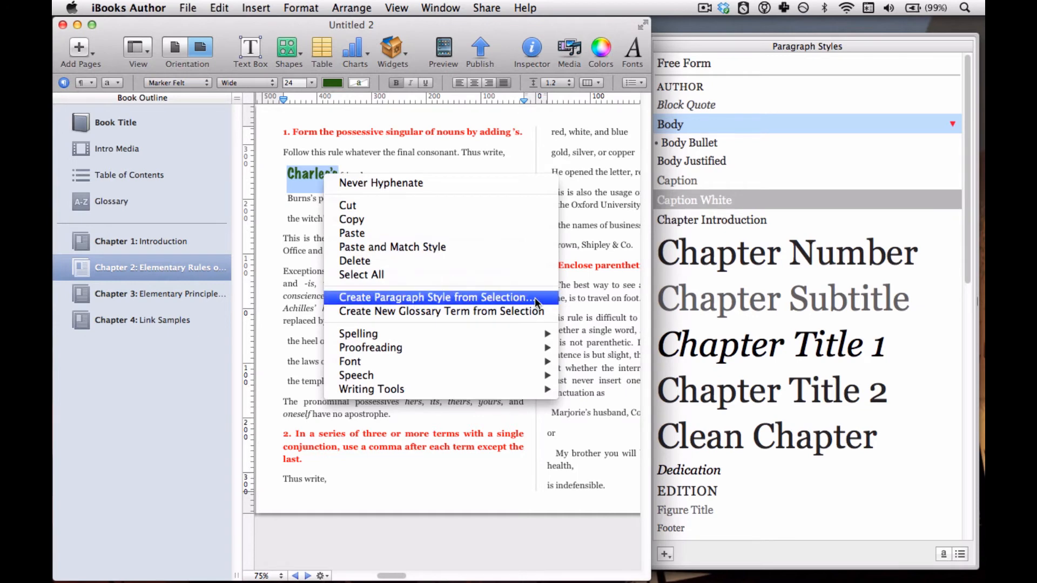
pyautogui.click(437, 297)
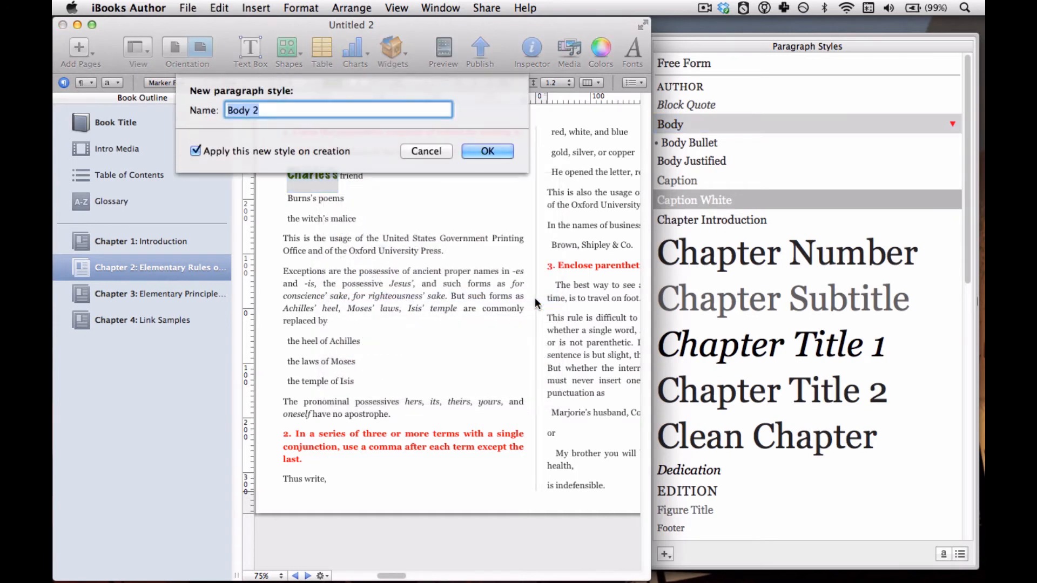
pyautogui.moveTo(473, 201)
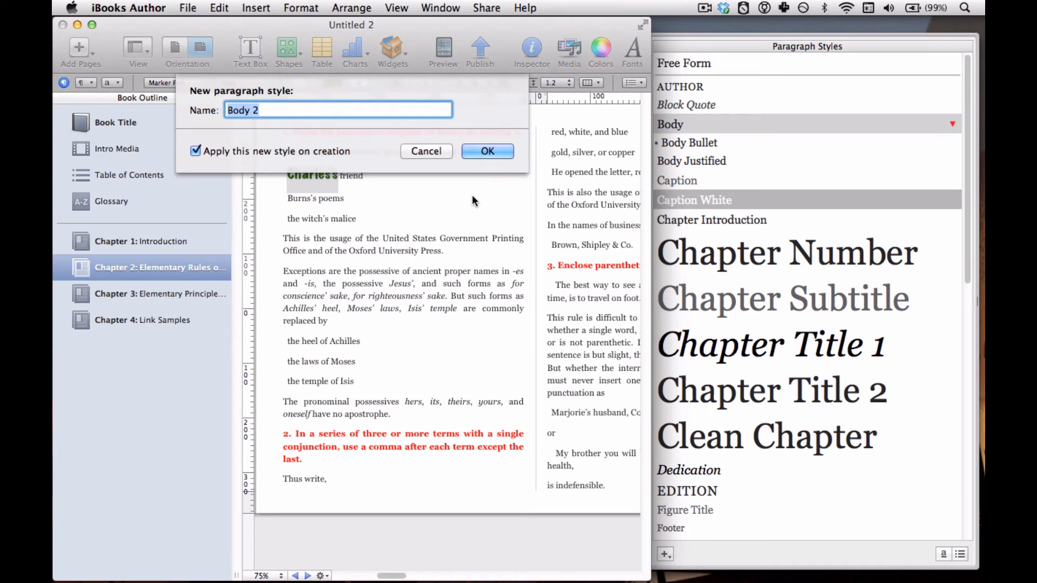
pyautogui.write('W')
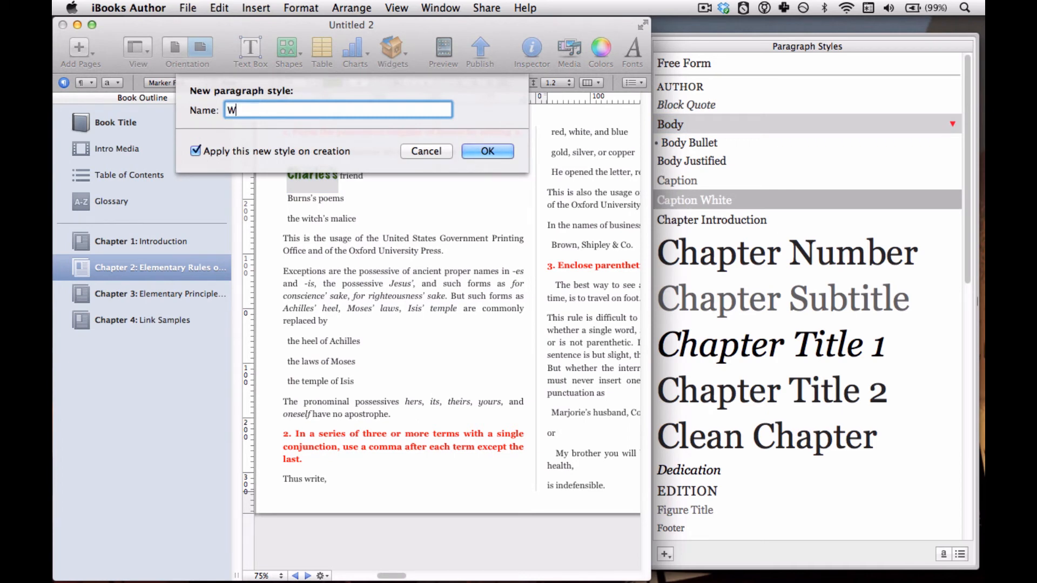
pyautogui.write('eird Looking N')
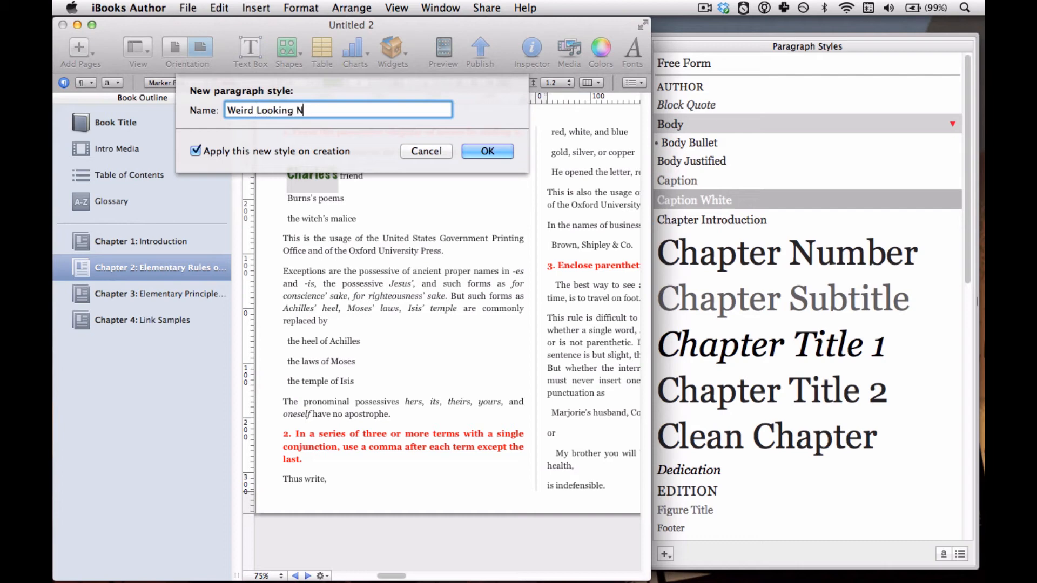
pyautogui.click(487, 152)
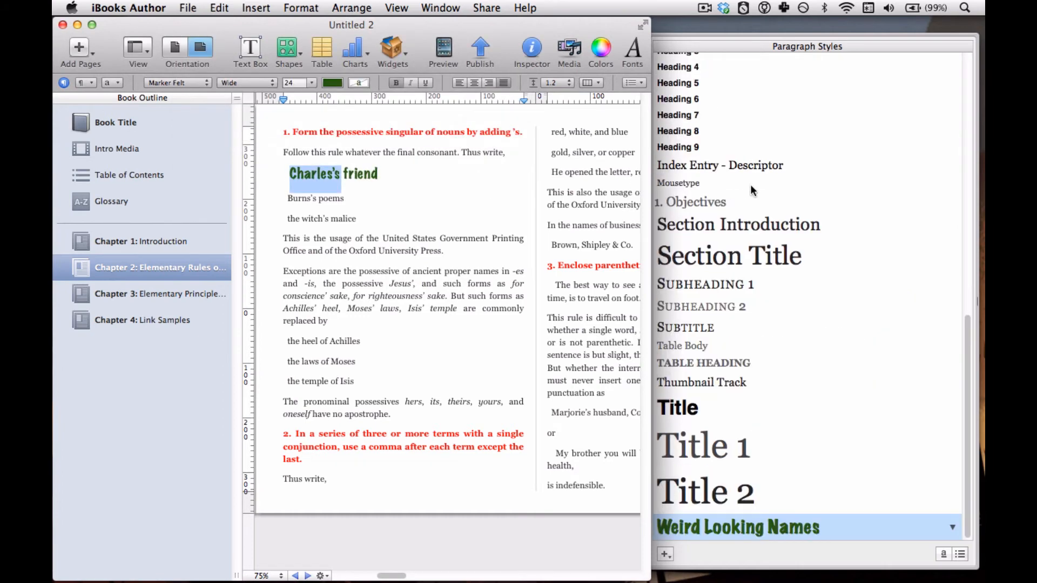
pyautogui.moveTo(754, 526)
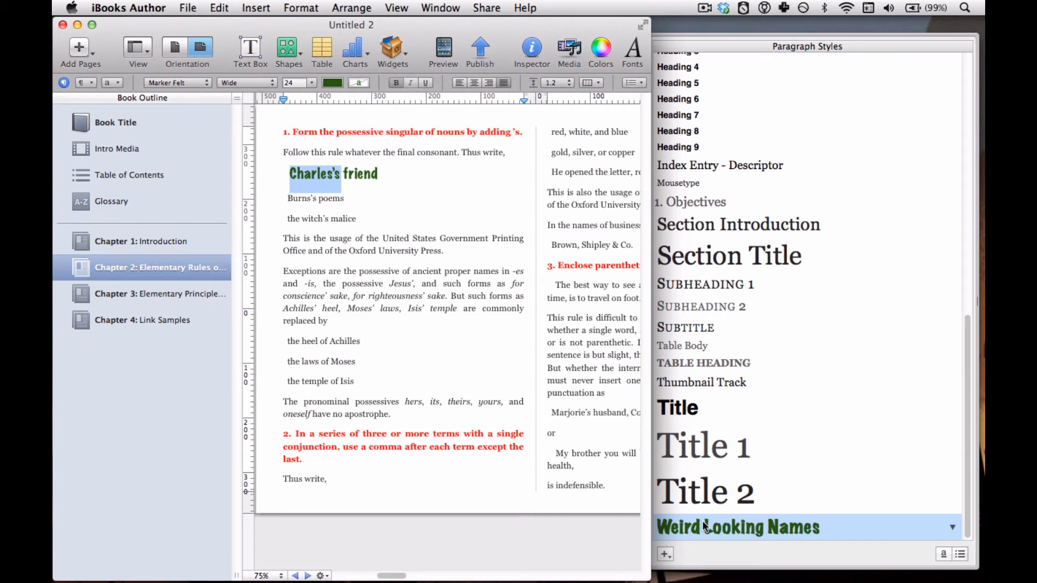
# Apply Weird Looking Names to the Burns's poems, heel of Achilles and laws of Moses lines.
pyautogui.scroll(-3)
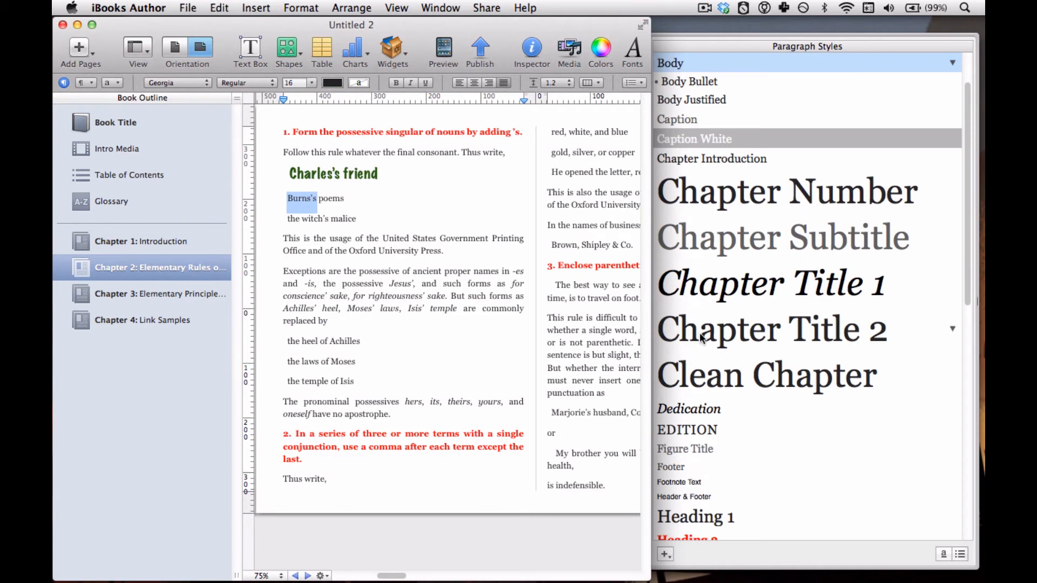
pyautogui.scroll(-3)
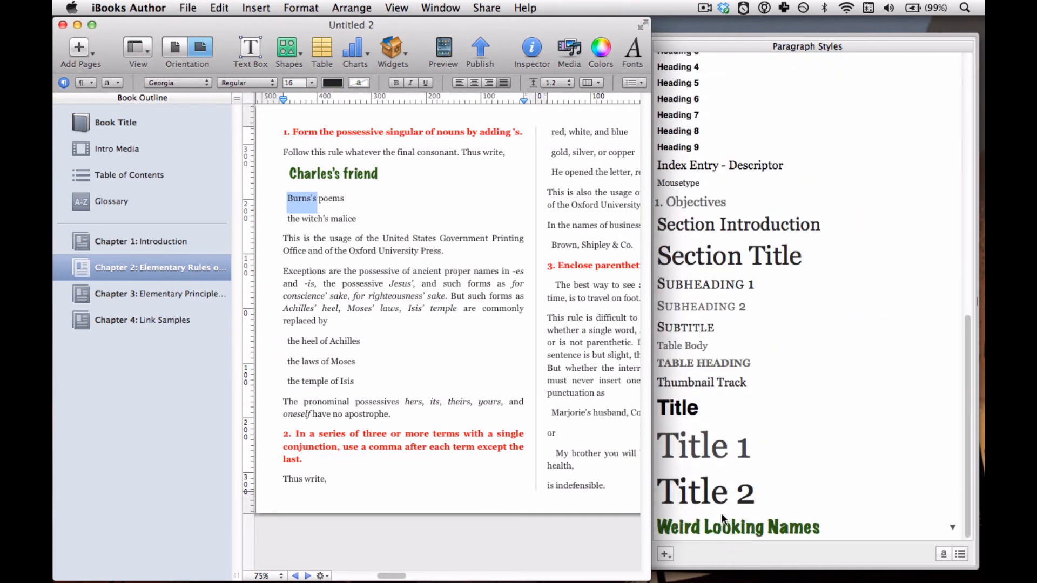
pyautogui.click(737, 527)
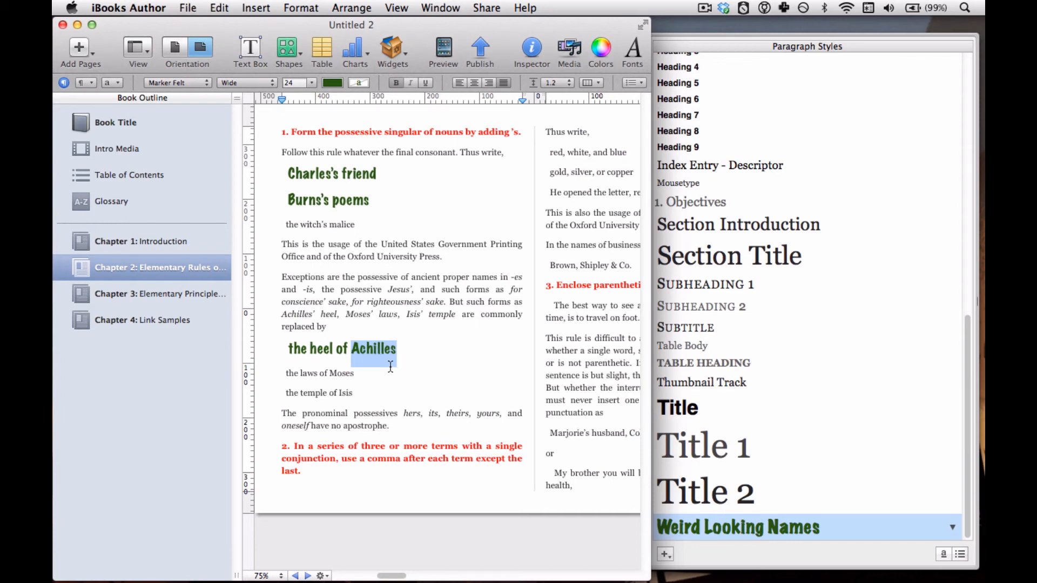
pyautogui.moveTo(418, 358)
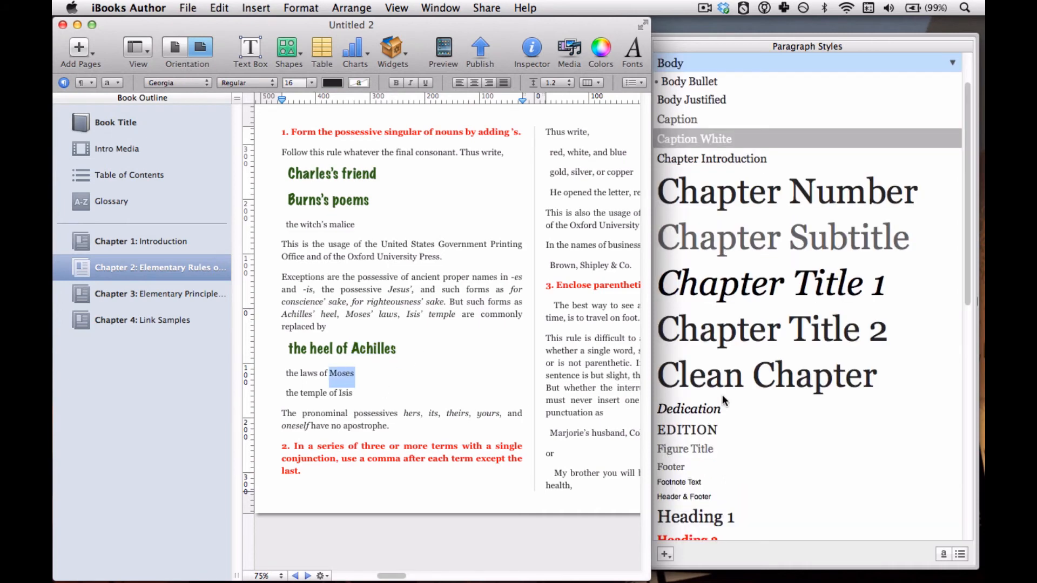
pyautogui.scroll(-3)
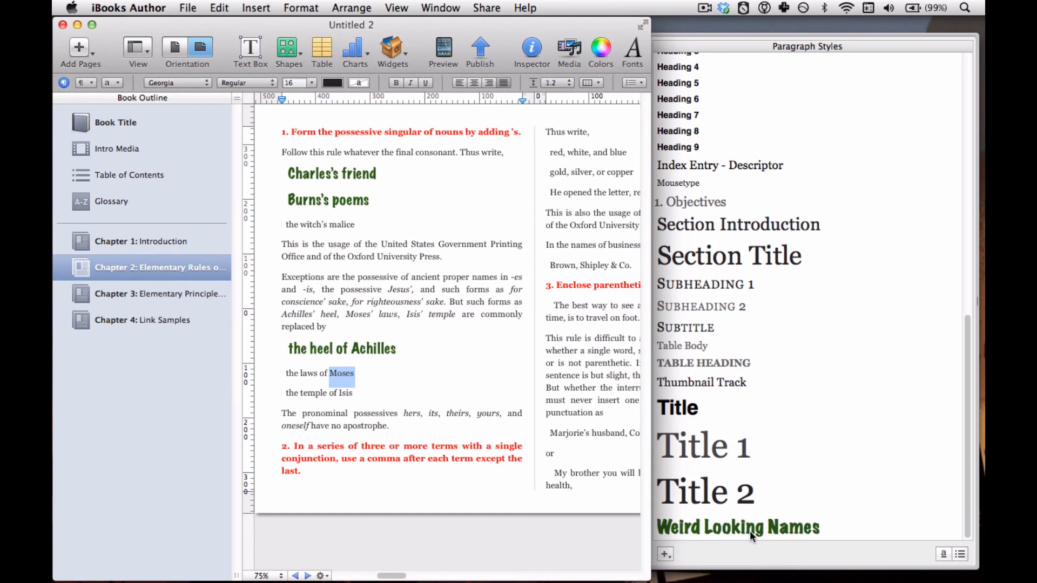
pyautogui.click(738, 526)
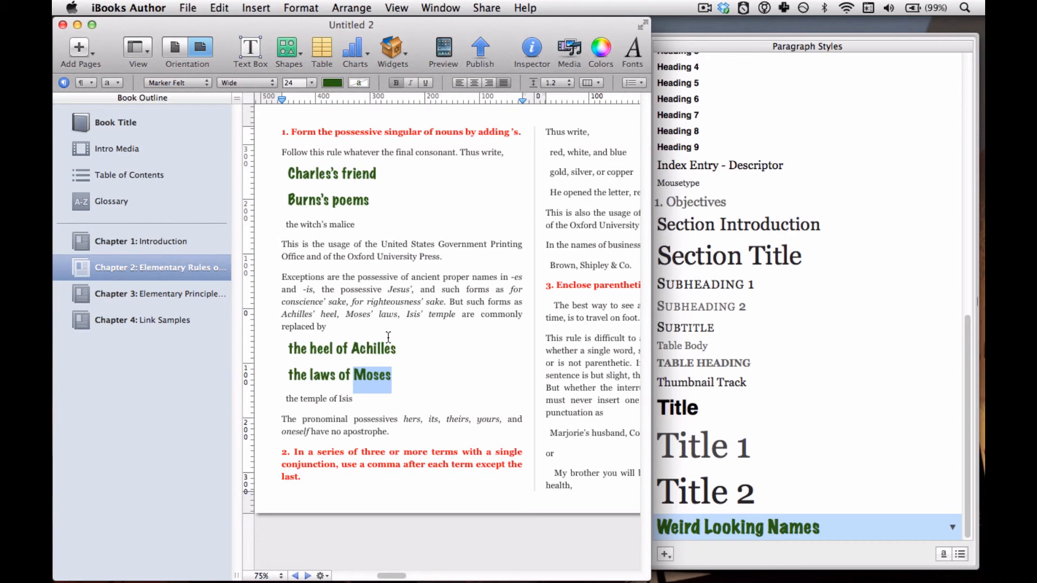
pyautogui.moveTo(386, 336)
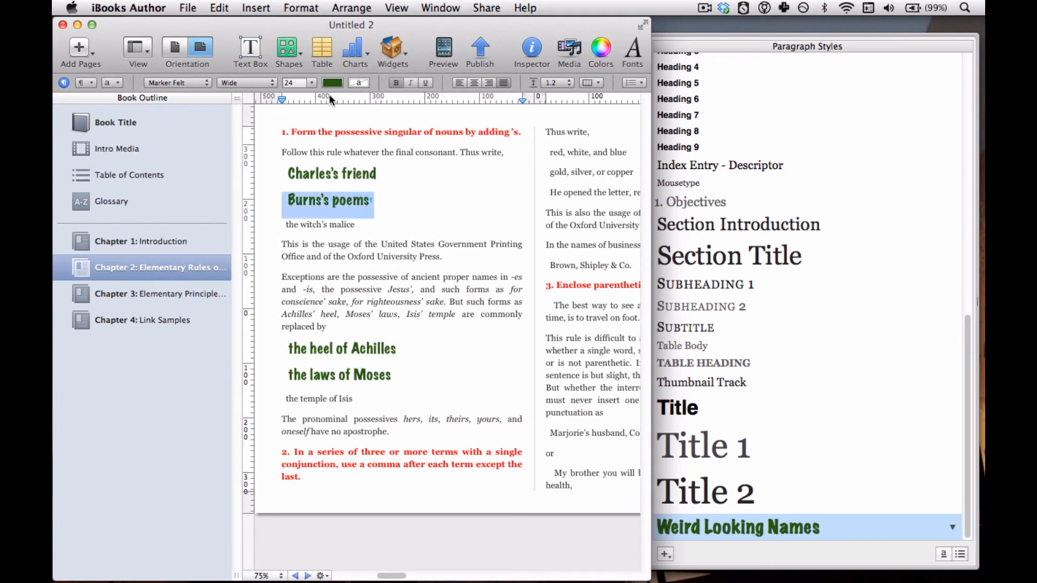
# Set the name line to 18-point light green and redefine Weird Looking Names from it.
pyautogui.click(311, 83)
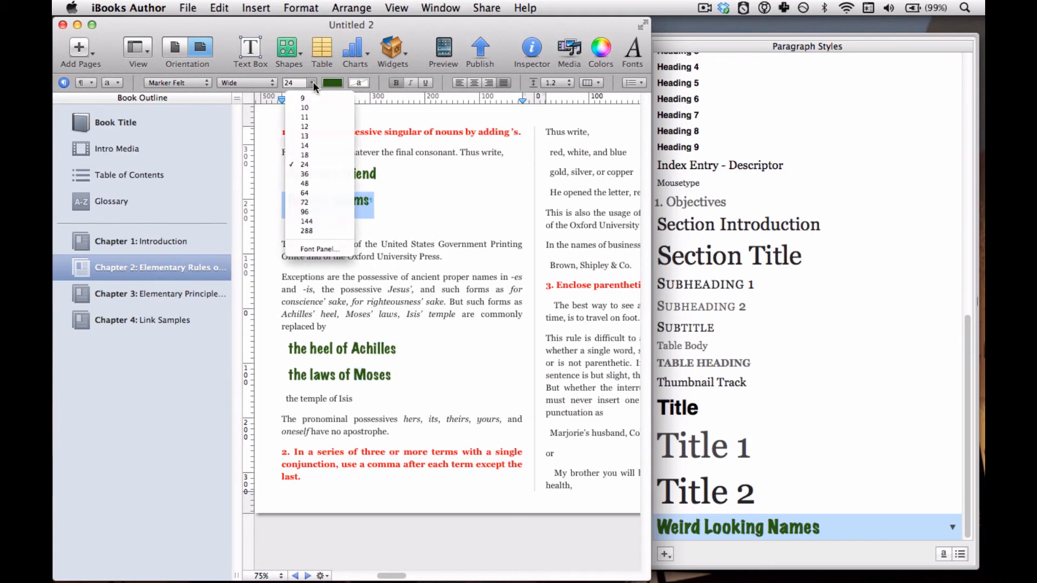
pyautogui.moveTo(304, 137)
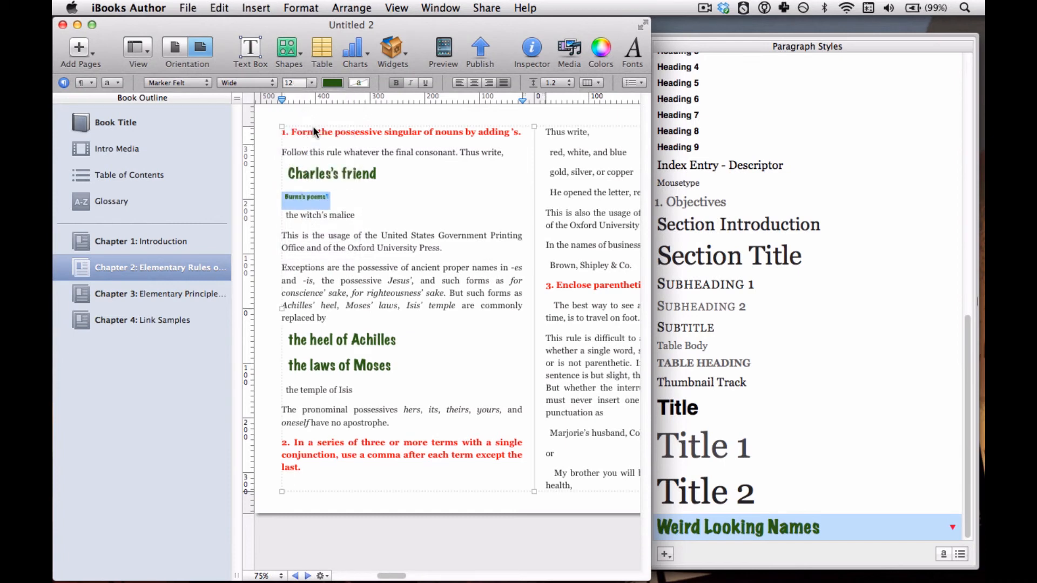
pyautogui.click(294, 82)
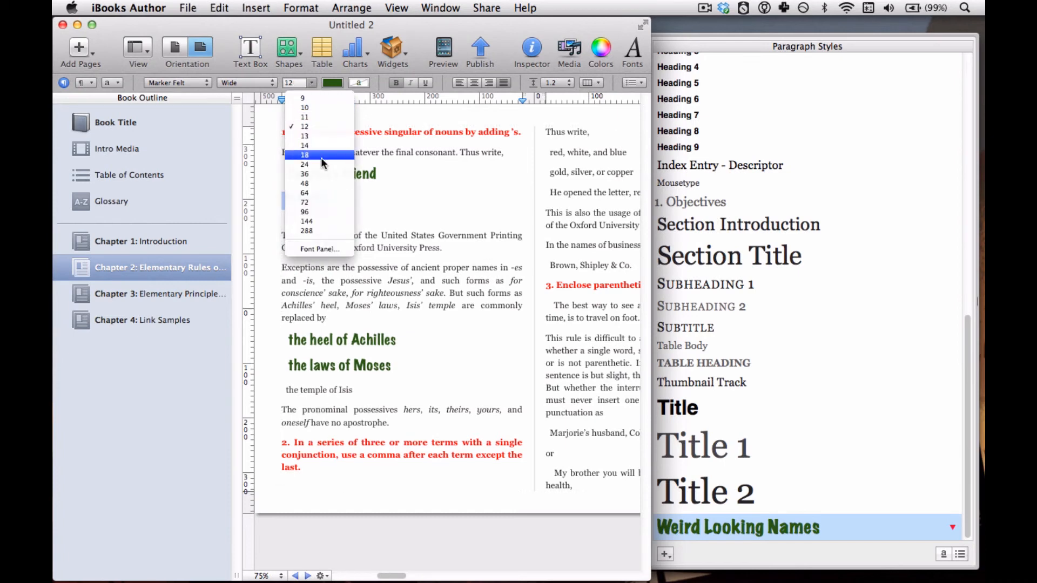
pyautogui.click(304, 154)
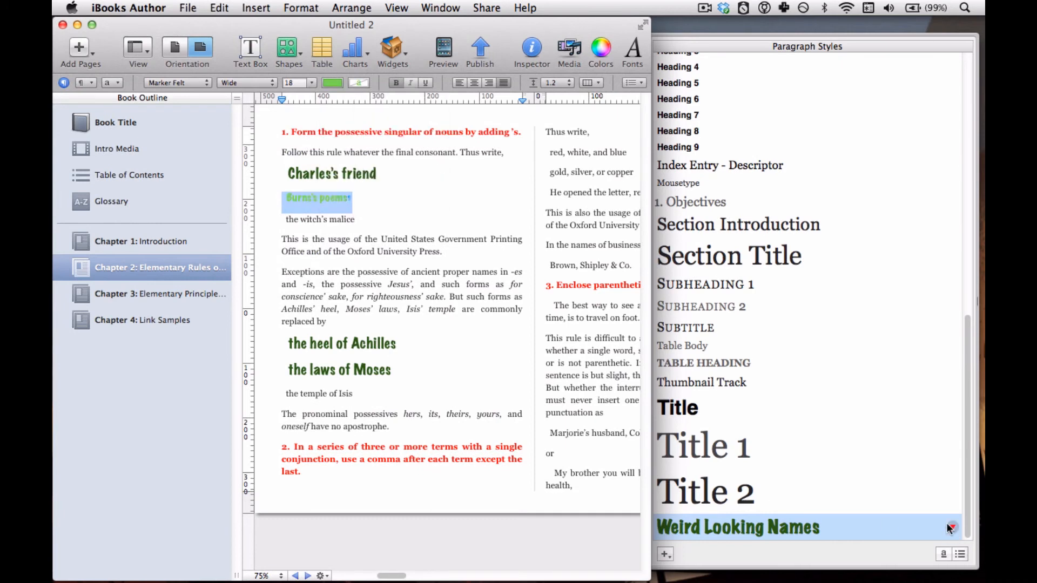
pyautogui.click(950, 527)
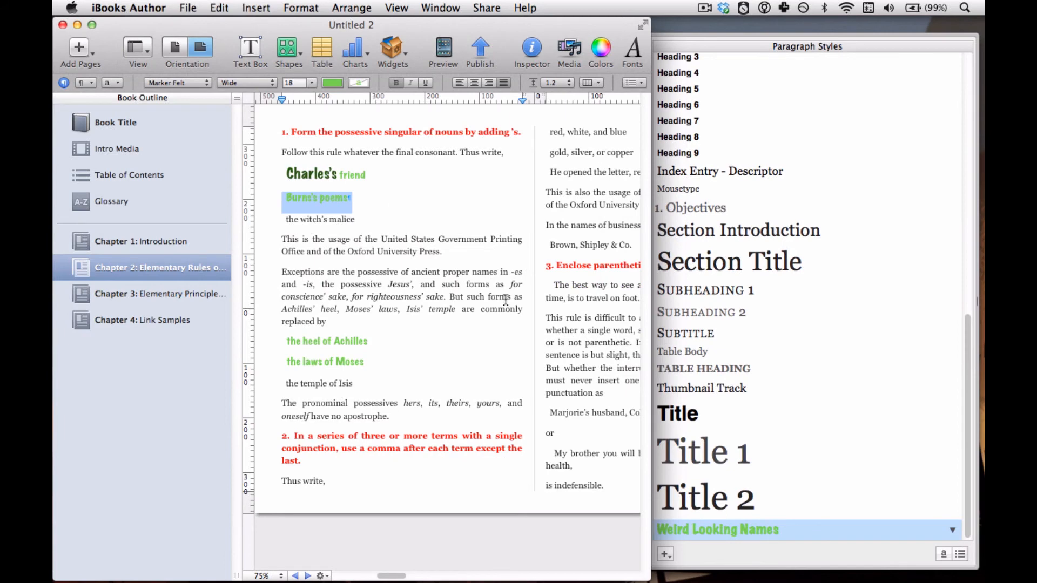
pyautogui.moveTo(844, 526)
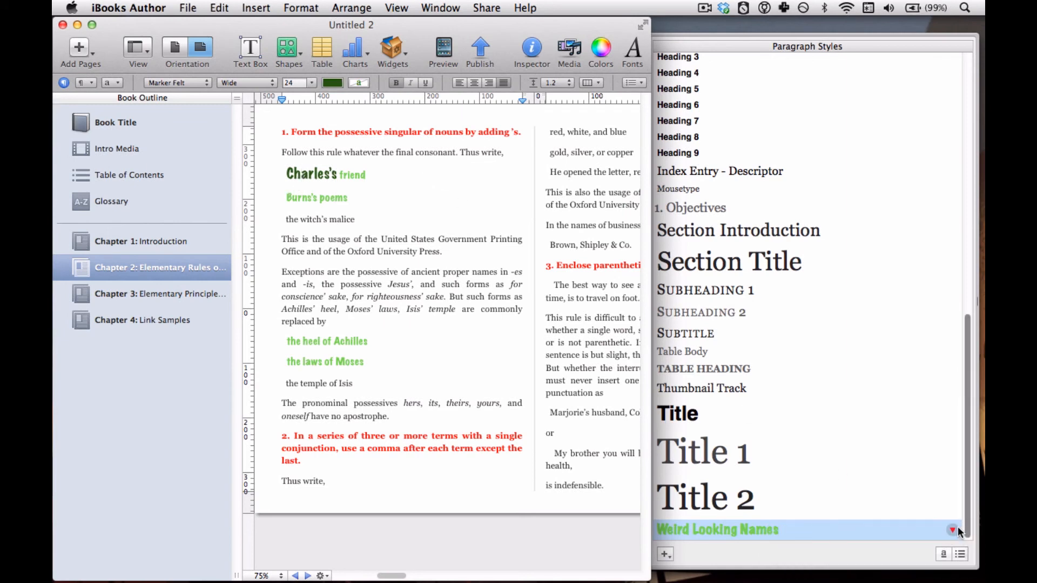
# Revert the Charles's friend line to the defined light green Weird Looking Names style.
pyautogui.click(954, 531)
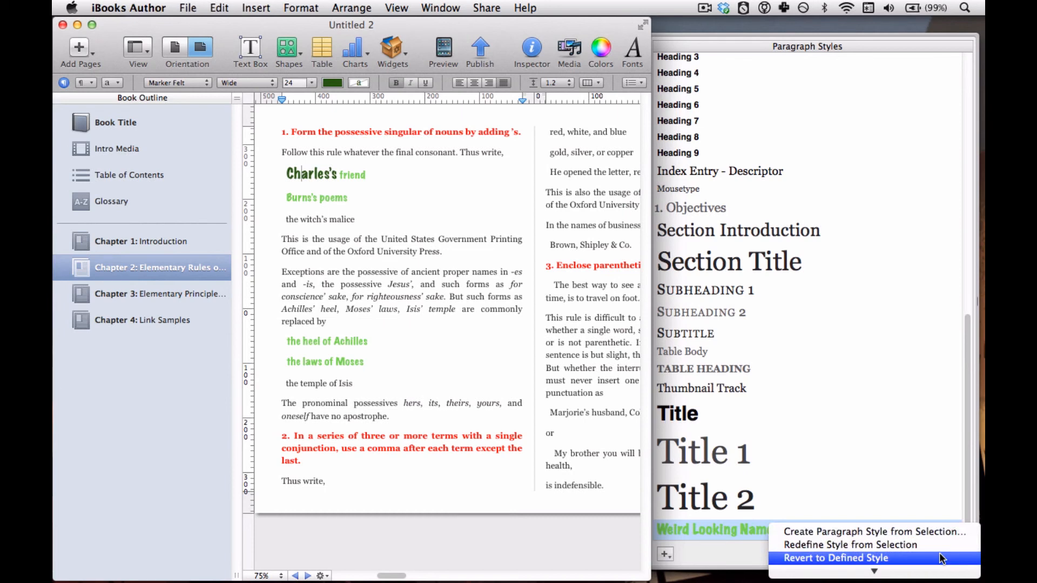
pyautogui.click(835, 558)
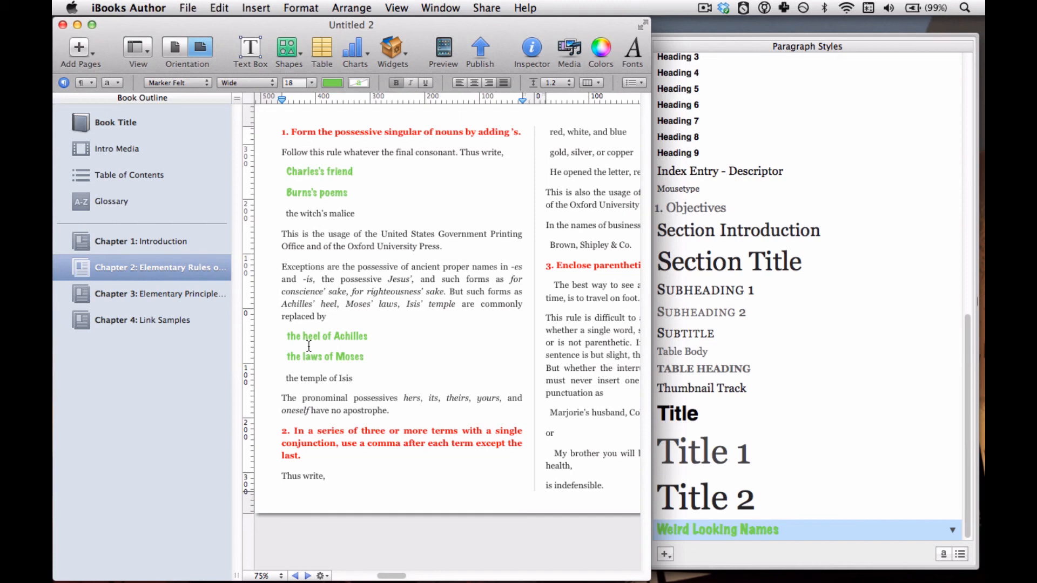
pyautogui.moveTo(390, 575); pyautogui.dragTo(410, 576)
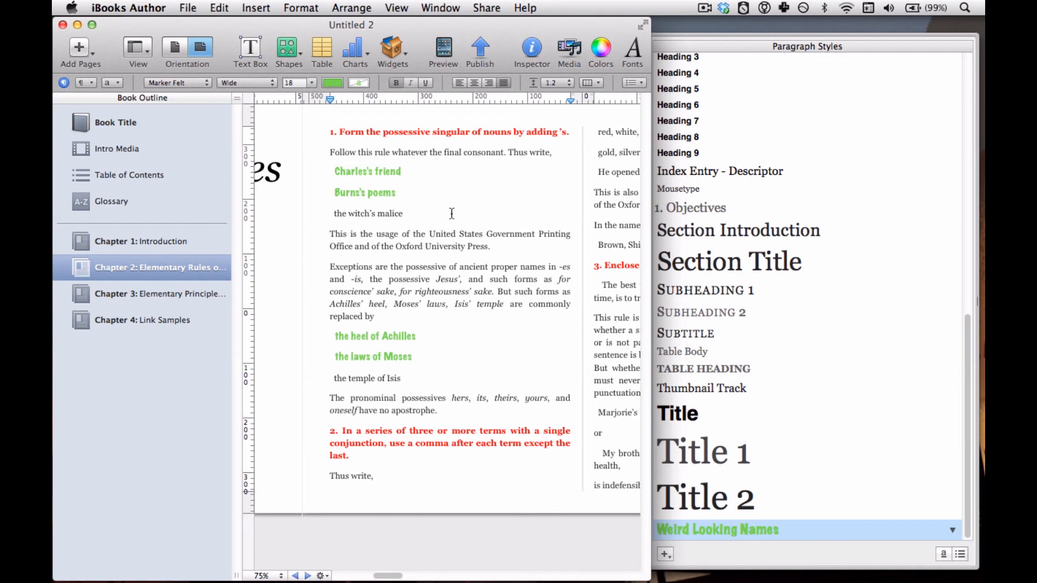
pyautogui.moveTo(687, 14)
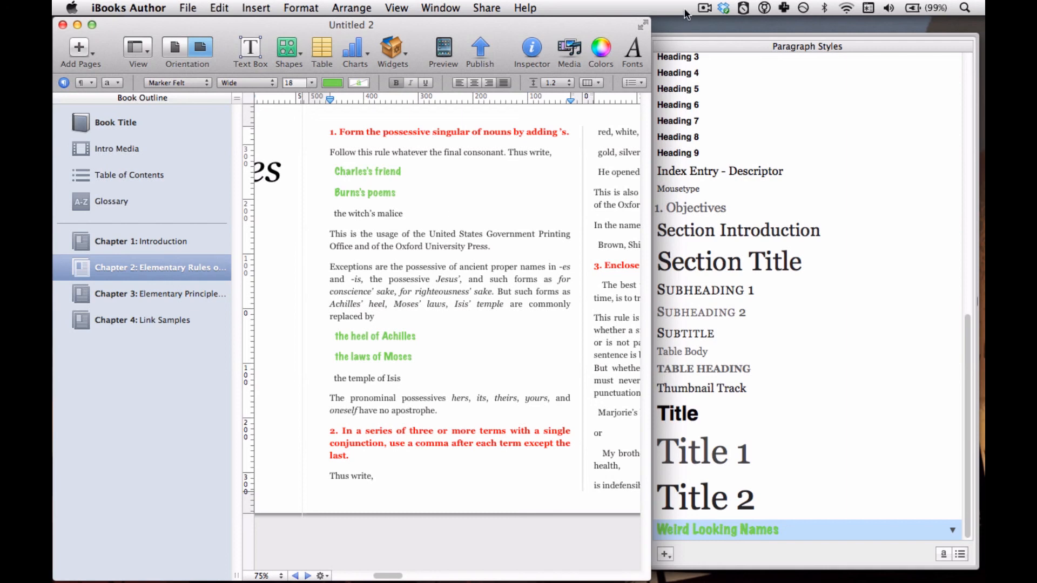